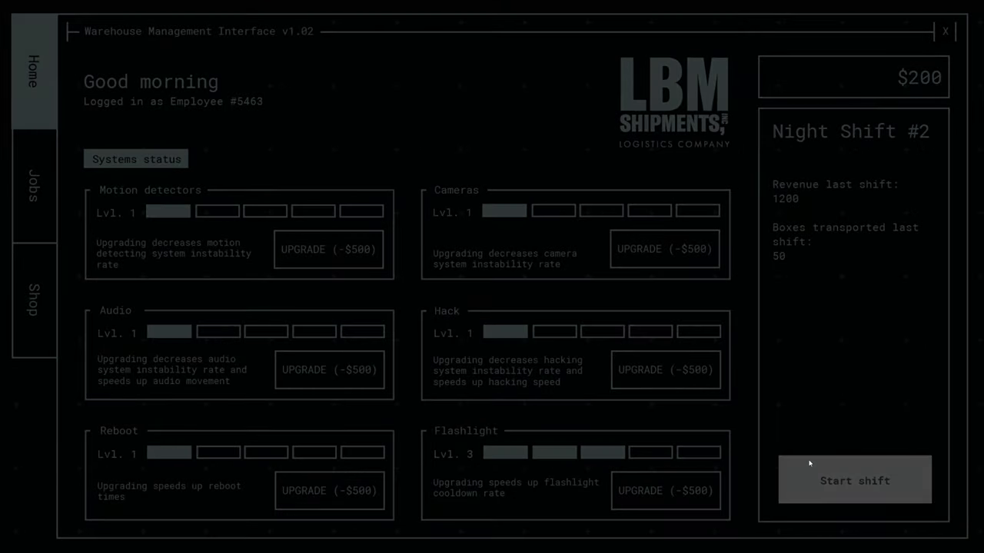
# Start Night Shift #2 from the Warehouse Management Interface home screen
pyautogui.click(854, 481)
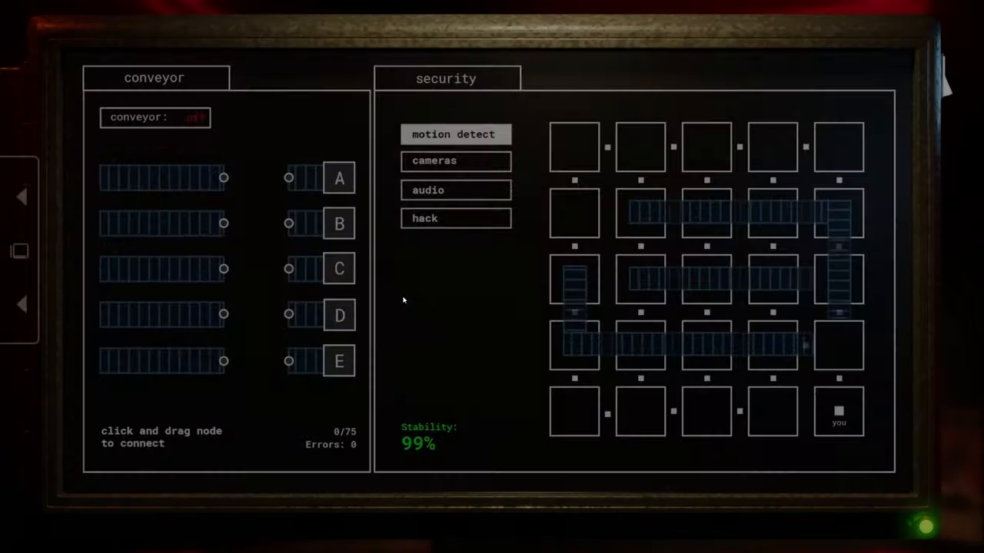
# Switch the conveyor on and route boxes into lanes D, E and C
pyautogui.click(434, 161)
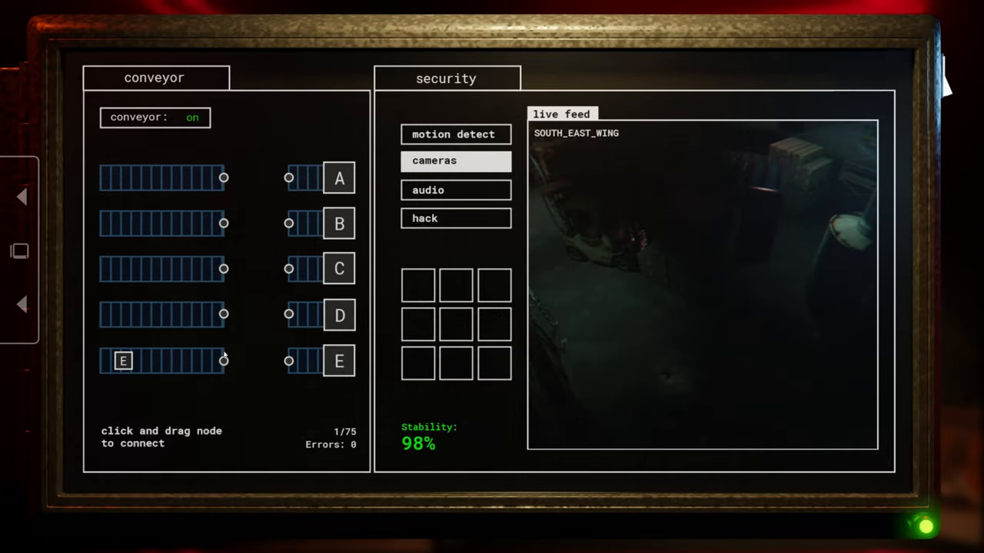
pyautogui.moveTo(224, 361); pyautogui.dragTo(290, 361)
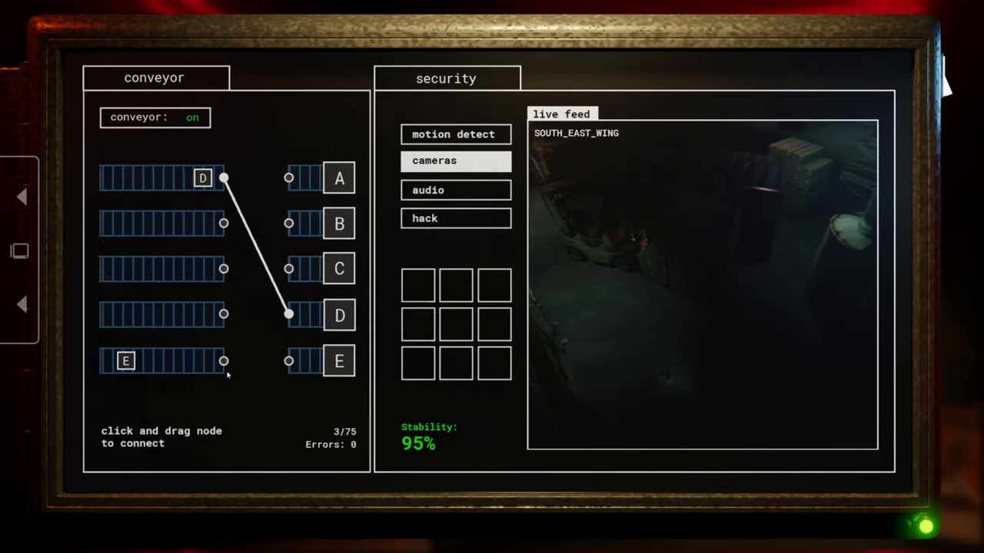
pyautogui.moveTo(224, 361); pyautogui.dragTo(288, 361)
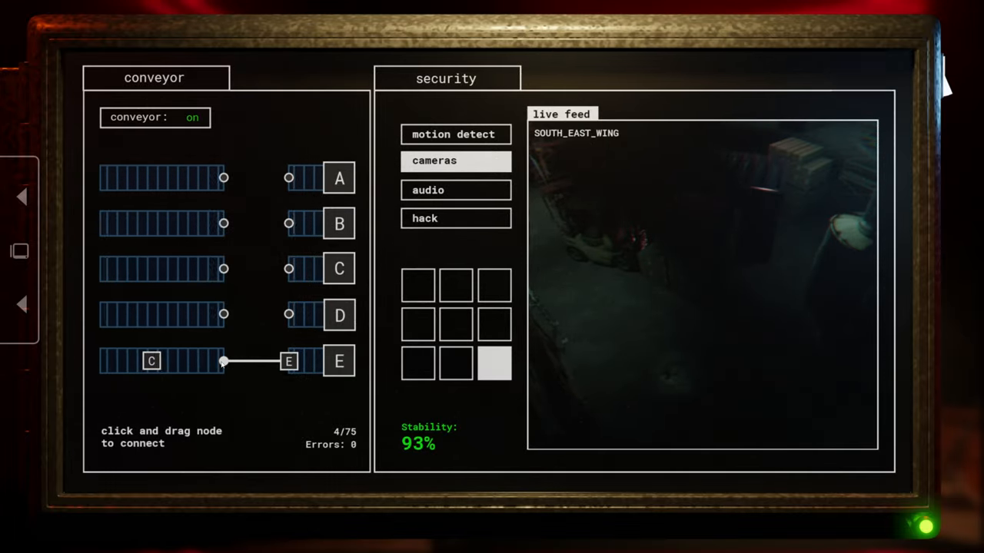
pyautogui.moveTo(223, 362); pyautogui.dragTo(288, 269)
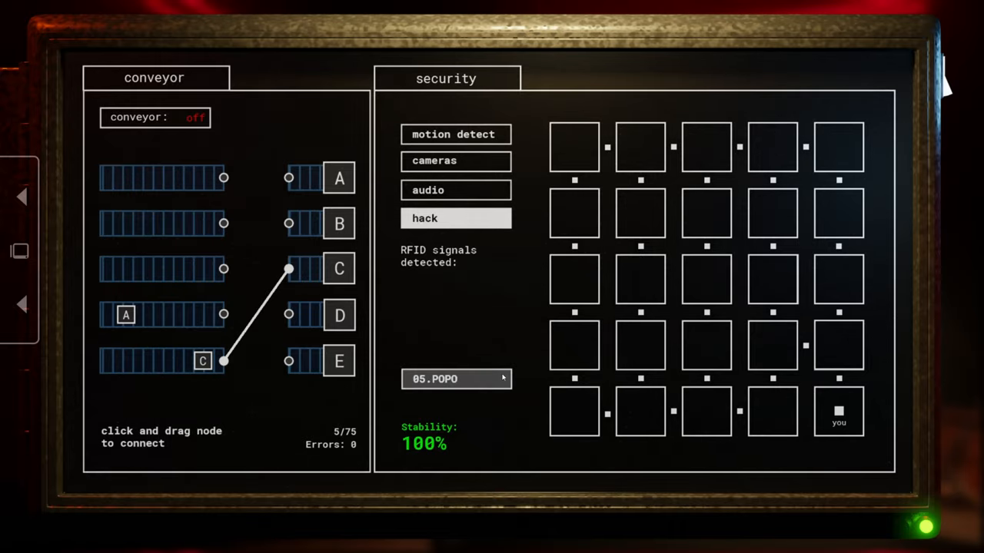
# Redirect the POPO animatronic to another room, then route box D into lane D
pyautogui.click(455, 378)
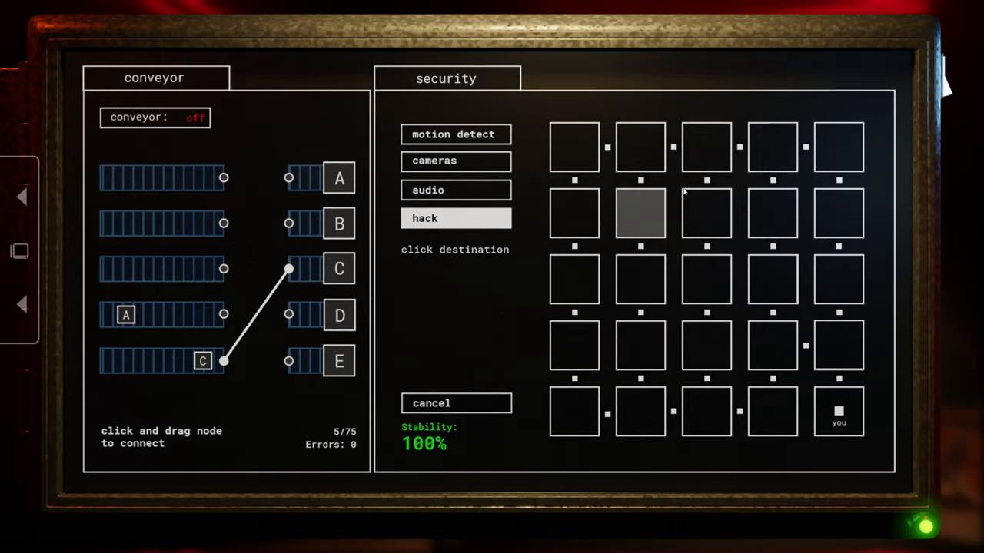
pyautogui.click(640, 213)
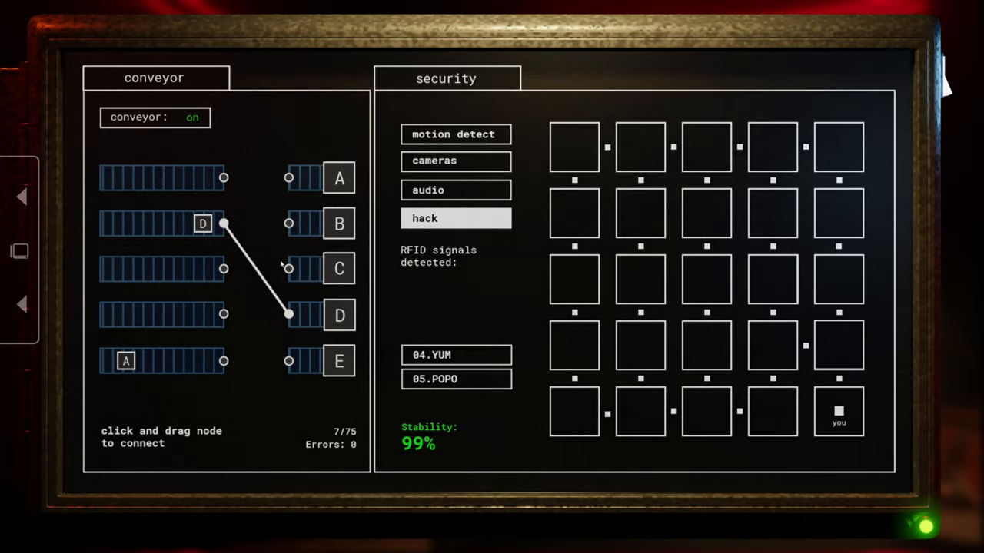
pyautogui.moveTo(202, 224); pyautogui.dragTo(299, 314)
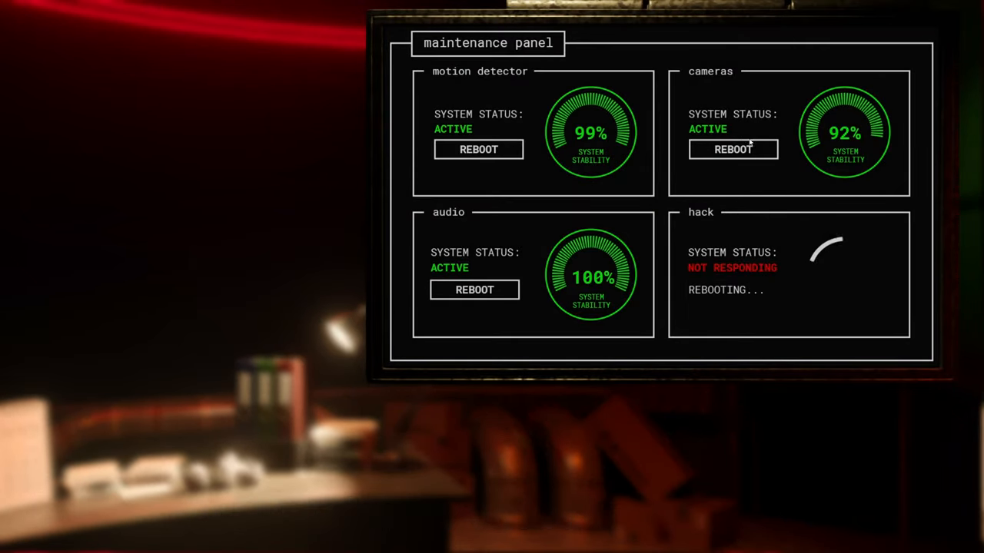
# Leave the maintenance panel and return to the conveyor and security terminal
pyautogui.click(732, 149)
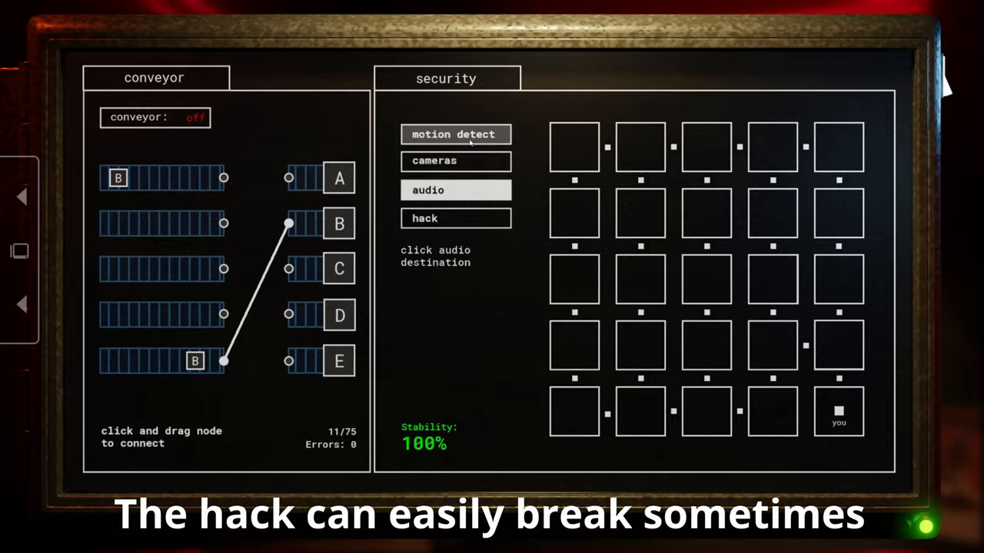
# View the NORTH_EAST_WING camera feed and check detected RFID signals
pyautogui.click(455, 161)
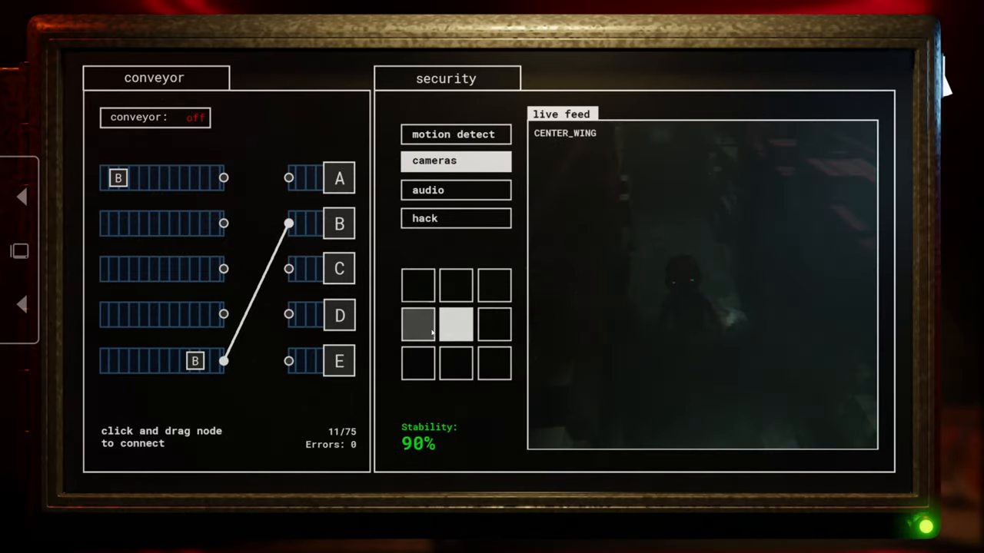
pyautogui.click(493, 285)
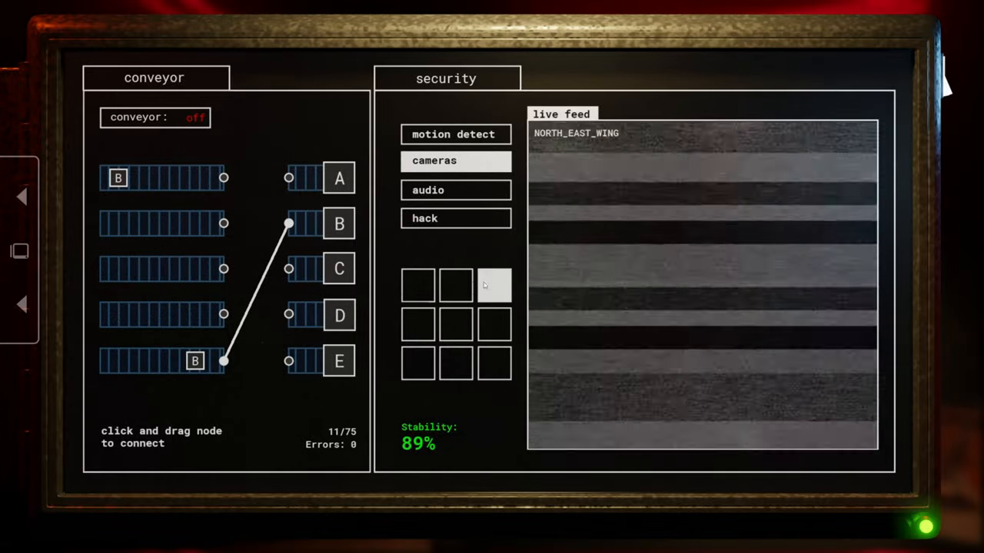
pyautogui.click(494, 285)
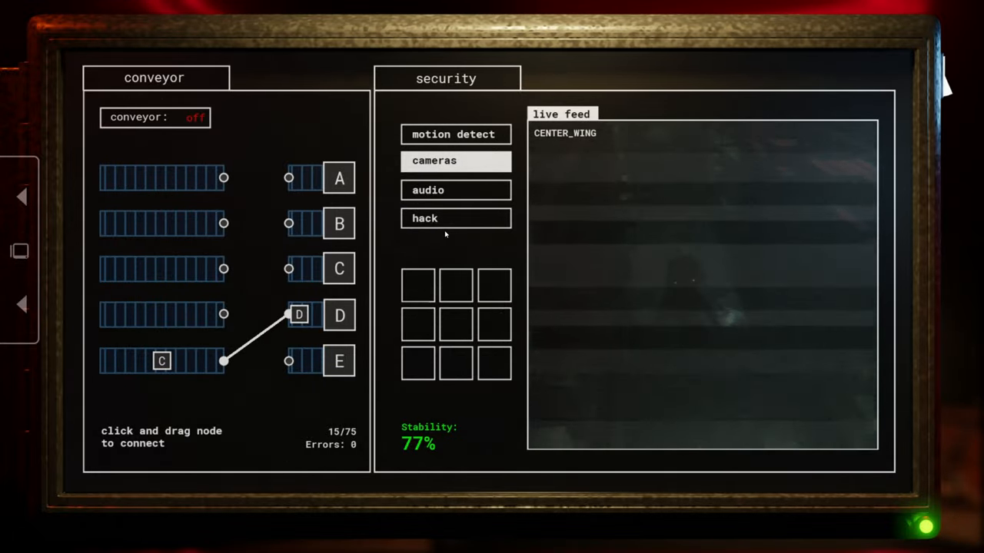
pyautogui.click(454, 218)
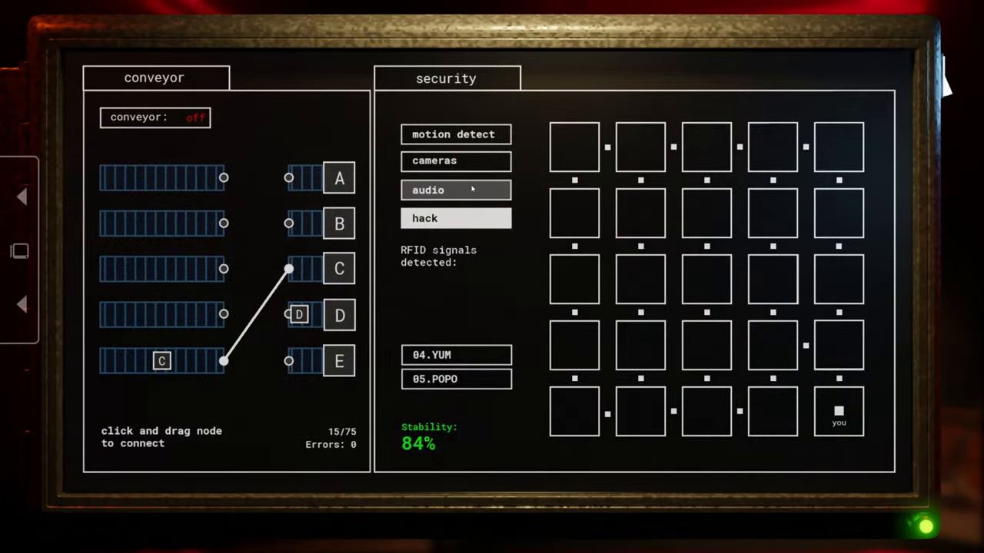
# Check the SOUTH_WING and south-west wing cameras, then restart the conveyor
pyautogui.click(435, 161)
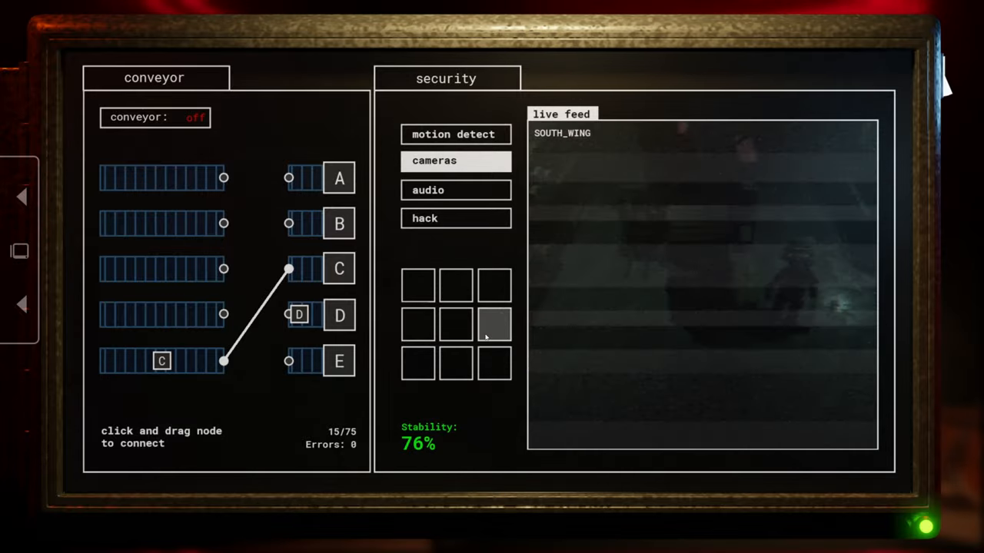
pyautogui.click(417, 324)
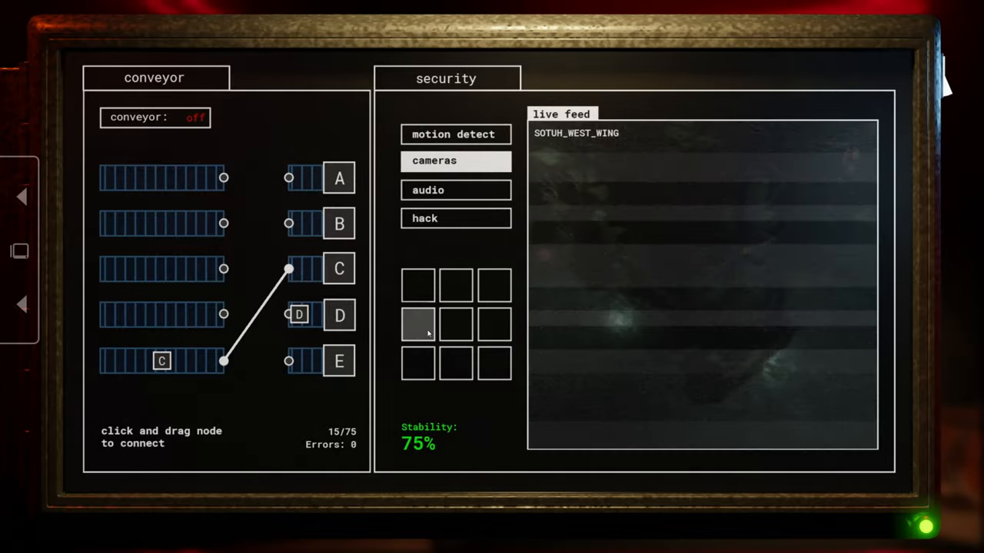
pyautogui.click(494, 362)
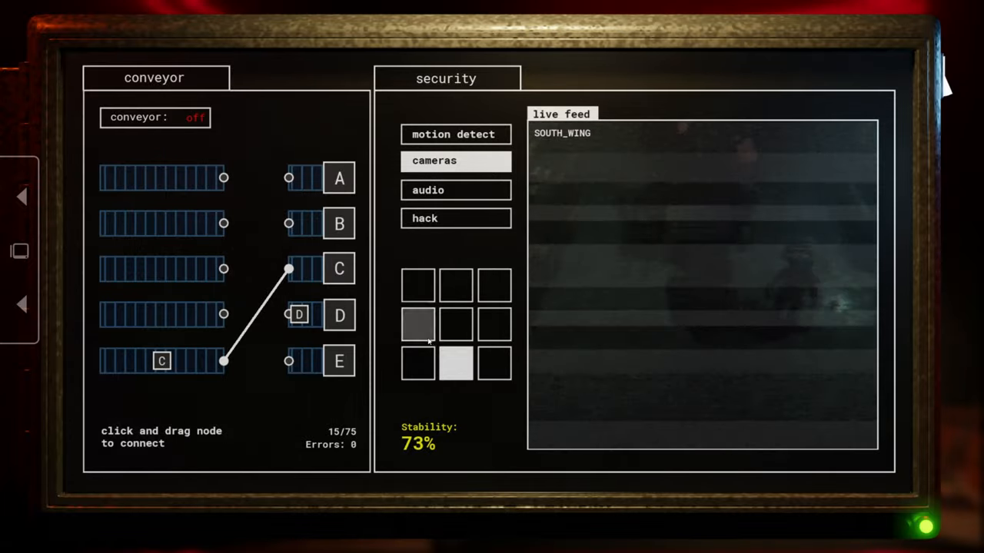
pyautogui.click(155, 117)
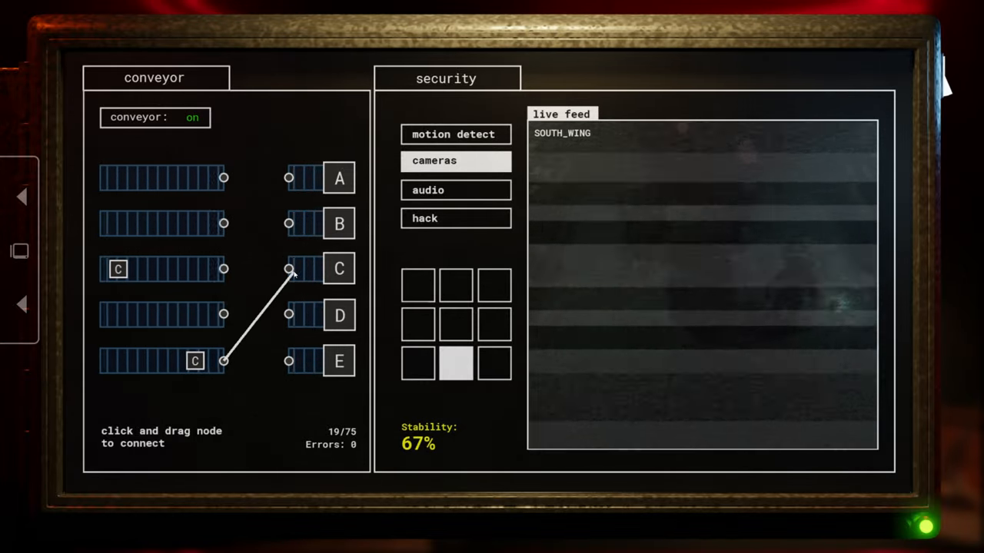
# Stop the conveyor, check RFID signals and the SOUTH, NORTH and NORTH_WEST wing cameras, then restart it to ship box C
pyautogui.click(454, 133)
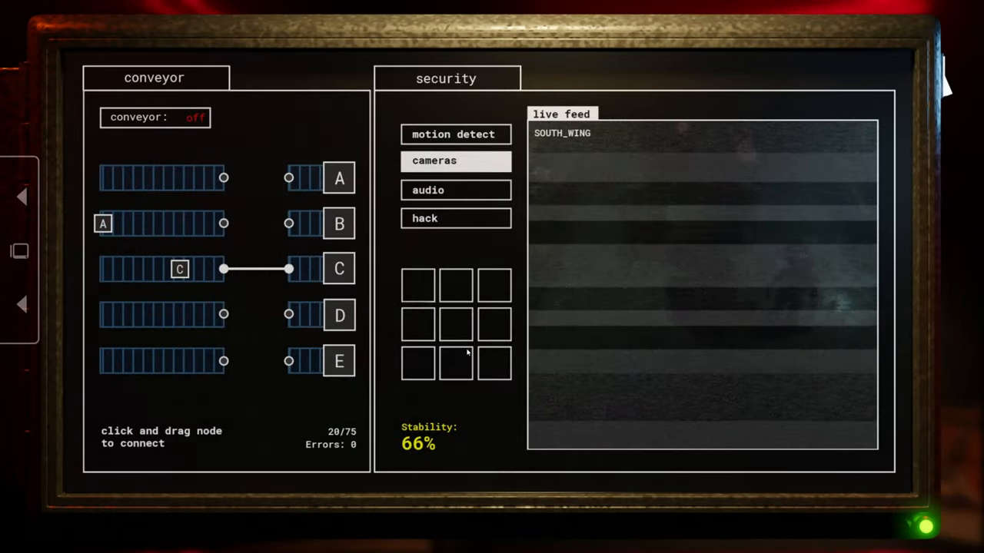
pyautogui.click(455, 324)
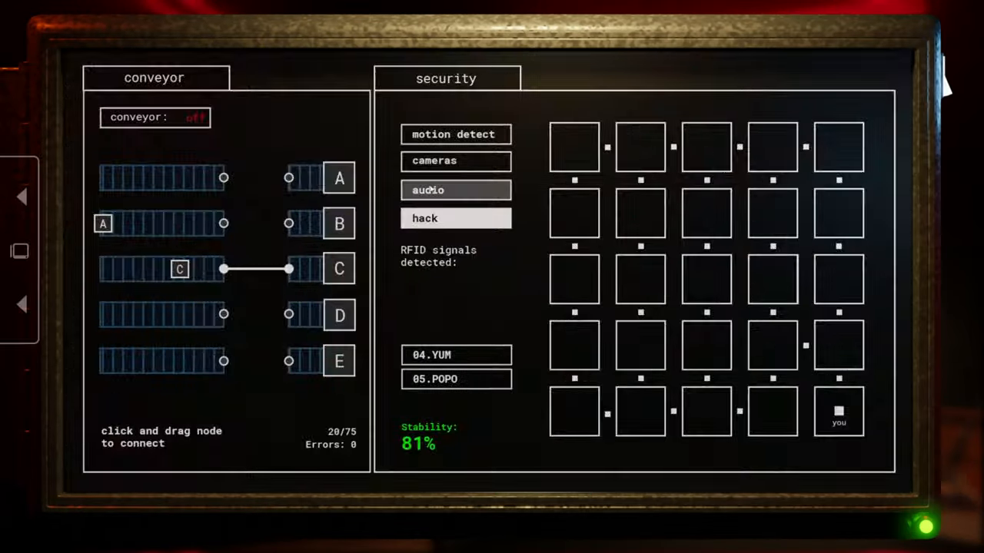
pyautogui.click(455, 161)
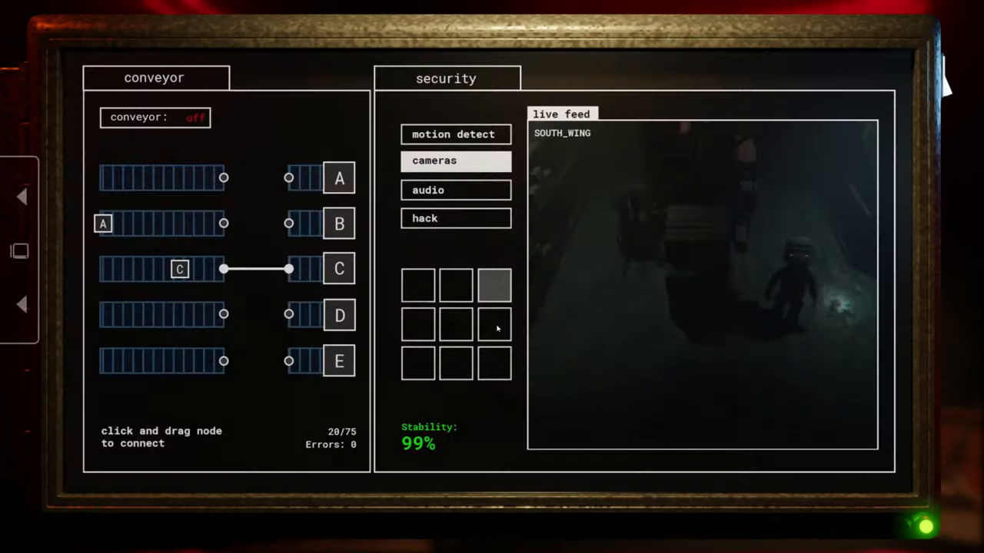
pyautogui.click(455, 324)
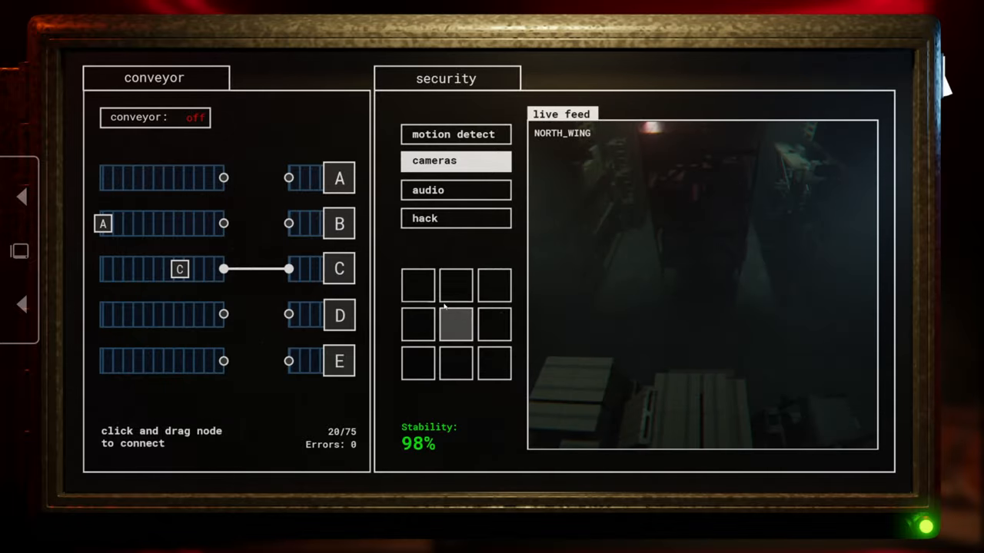
pyautogui.click(492, 364)
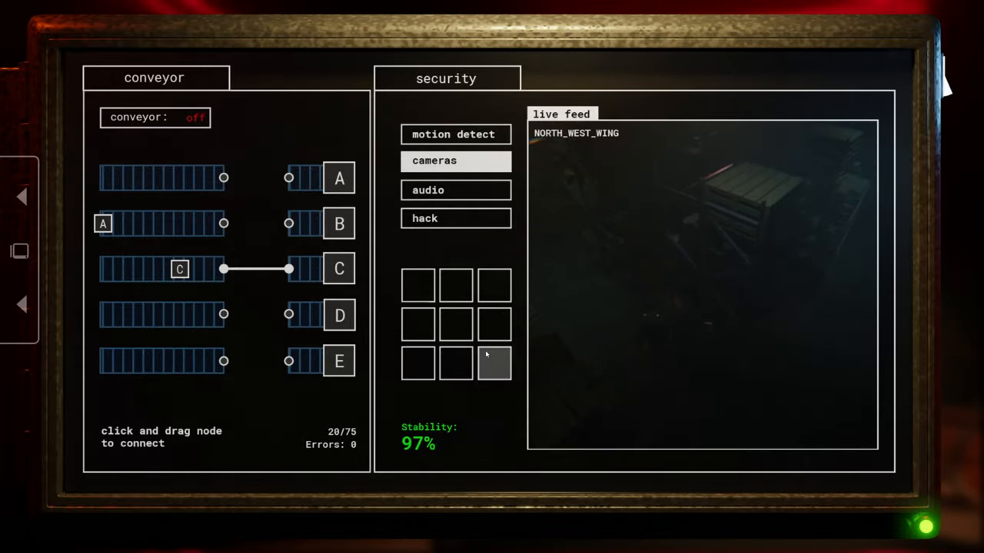
pyautogui.moveTo(509, 336)
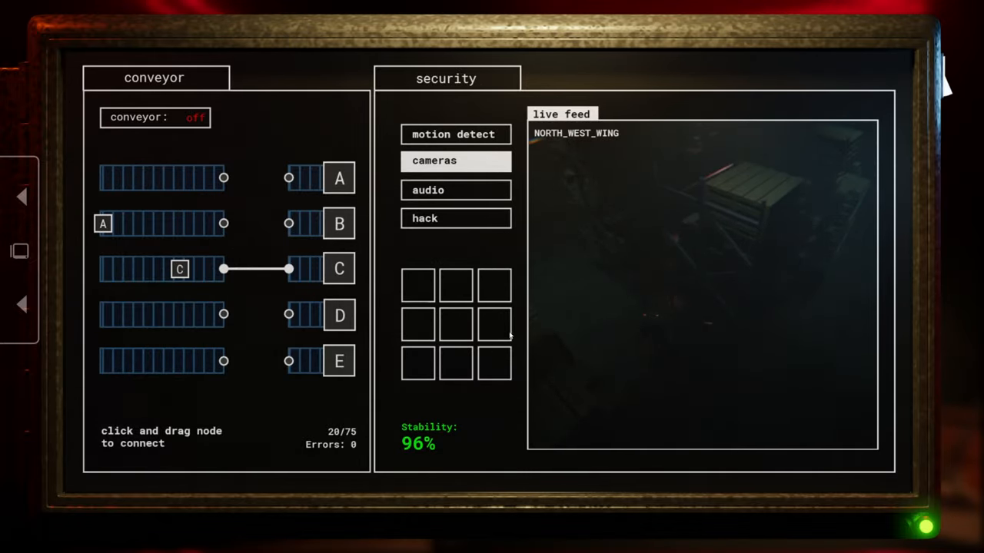
pyautogui.click(454, 363)
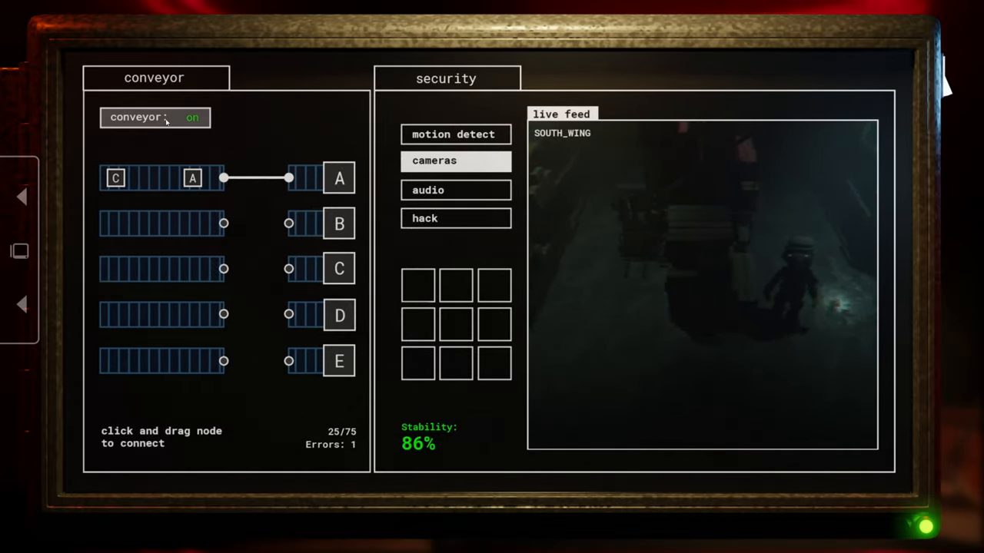
# Route box B to chute B and cycle through the south-east, east, south and north-west wing cameras
pyautogui.moveTo(223, 178); pyautogui.dragTo(288, 268)
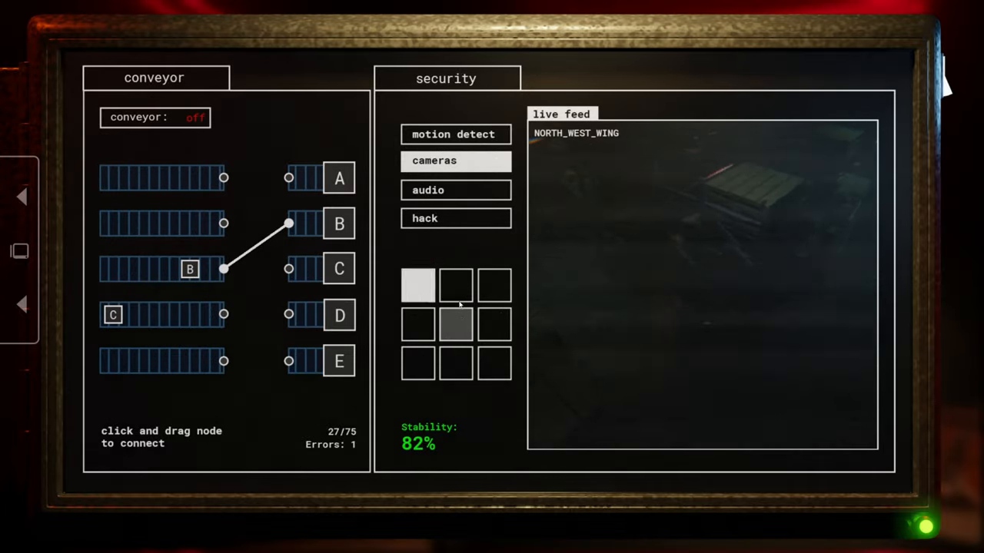
pyautogui.click(493, 323)
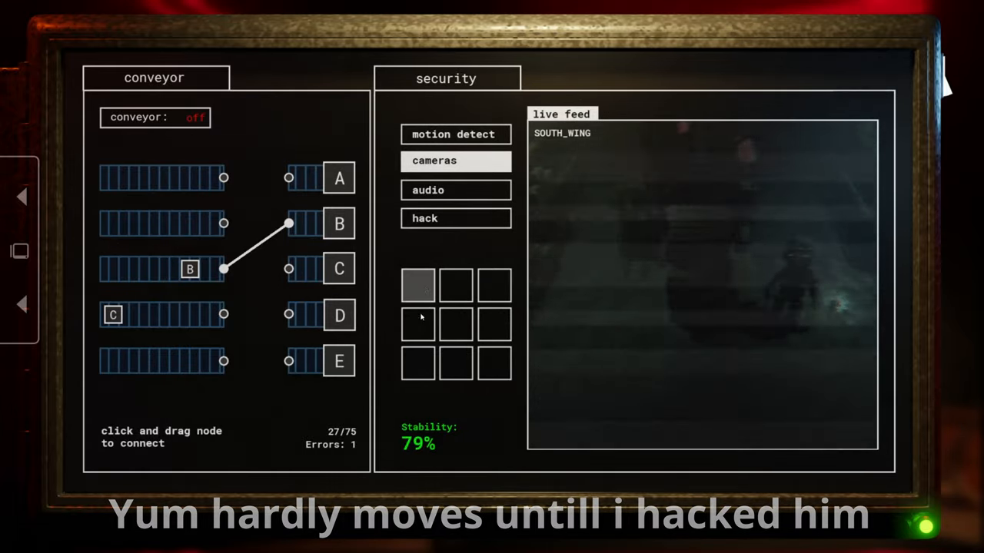
pyautogui.click(493, 362)
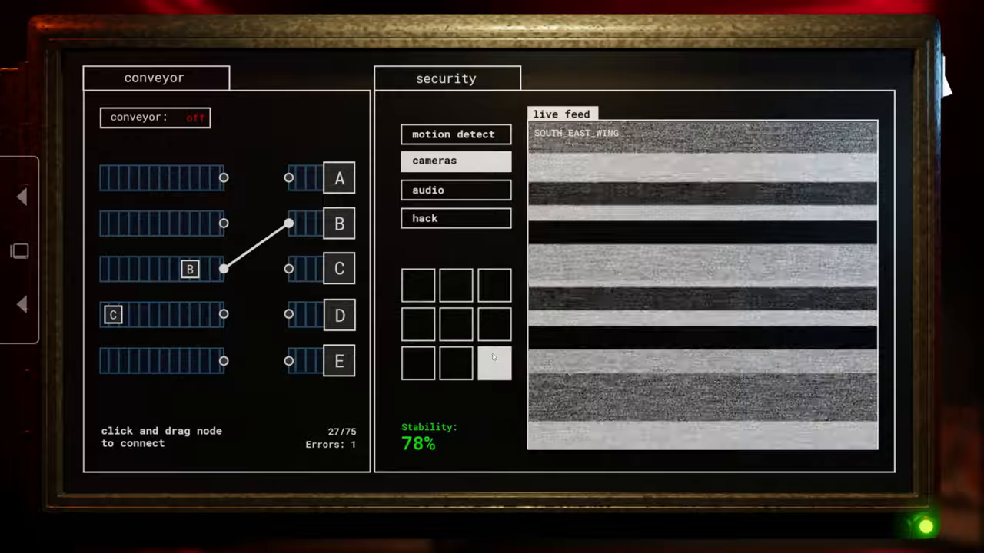
pyautogui.click(493, 284)
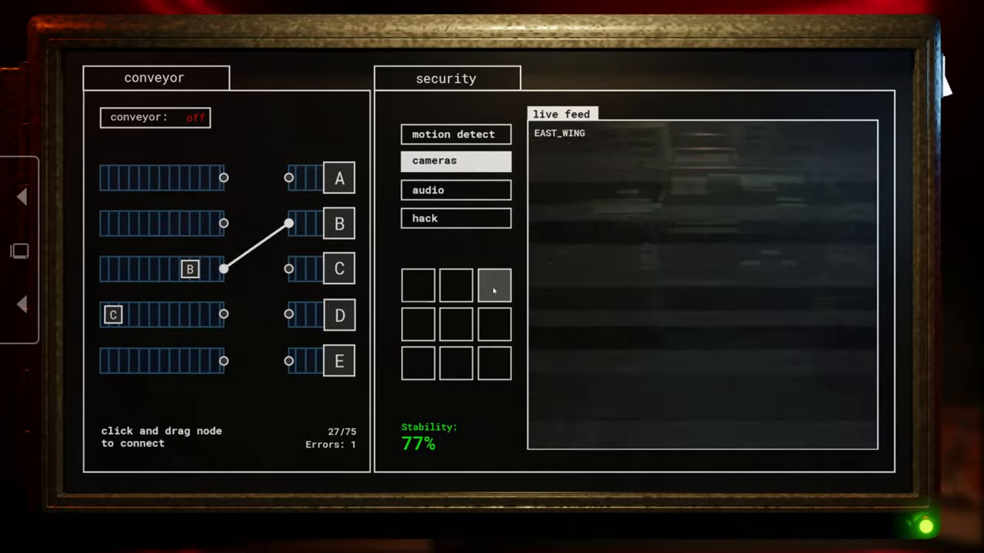
pyautogui.click(494, 363)
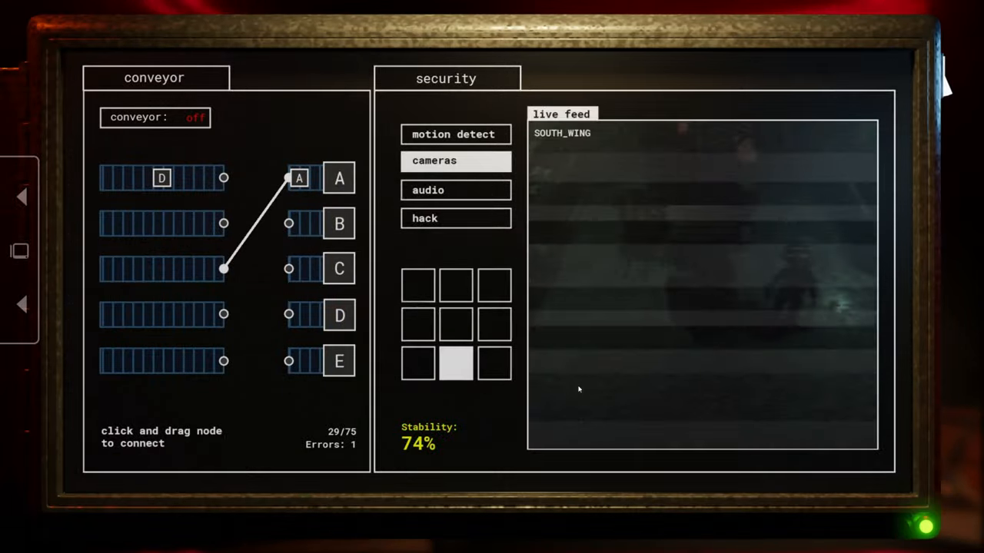
pyautogui.click(456, 363)
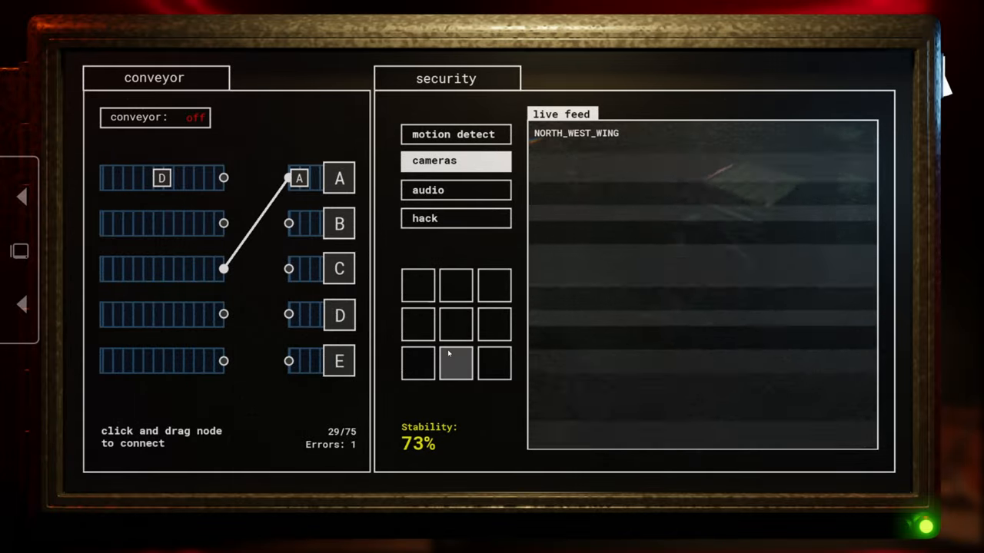
pyautogui.click(455, 363)
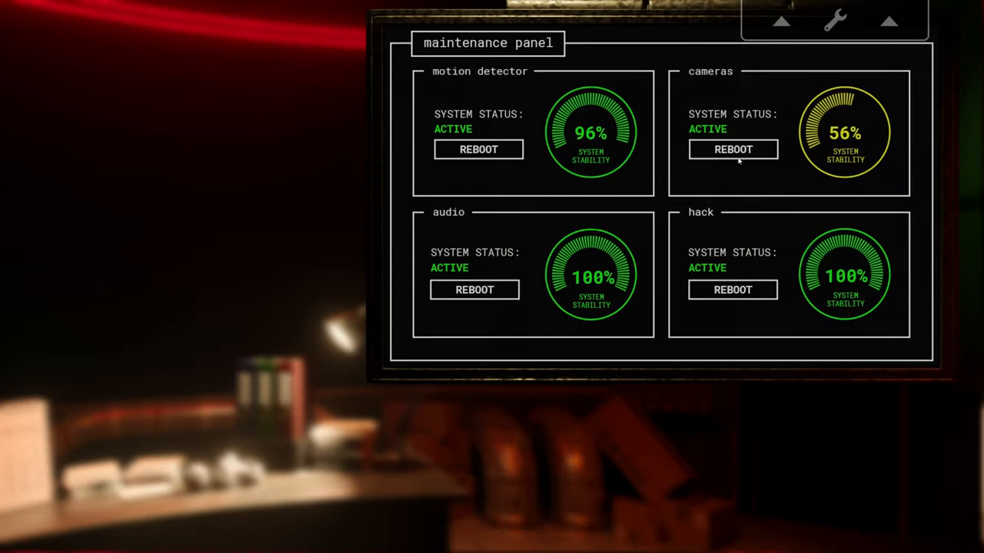
# Reboot the failing camera system and recheck the south wing feed and hack grid
pyautogui.click(733, 149)
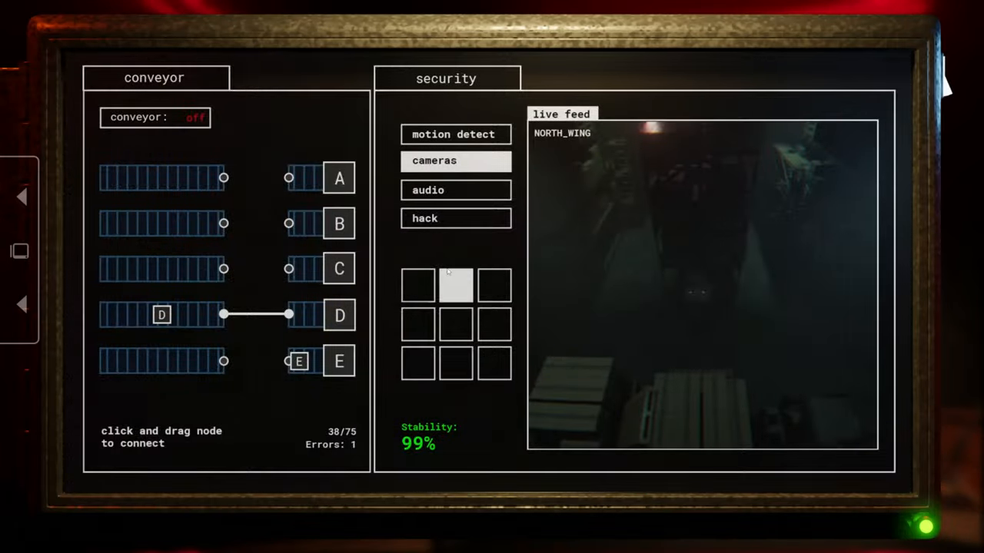
pyautogui.click(456, 363)
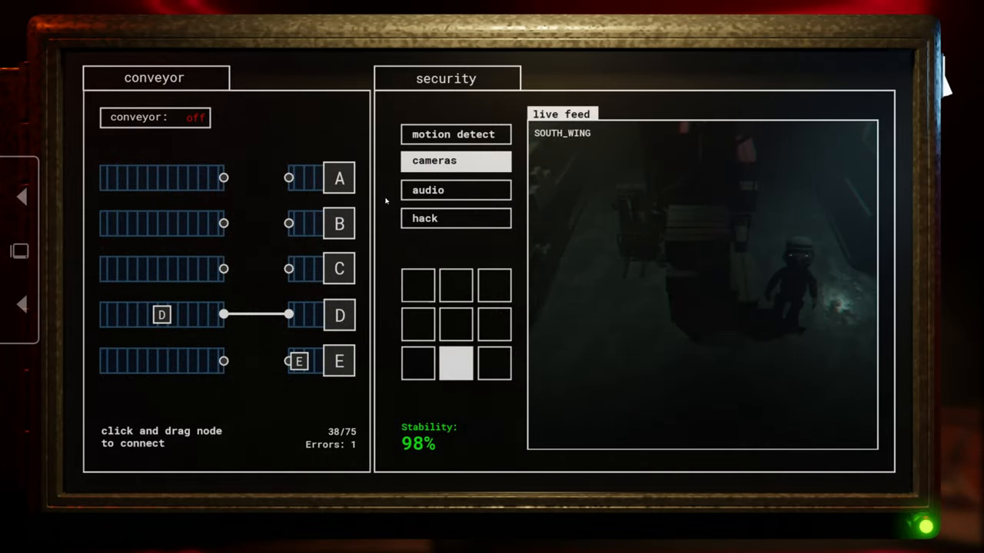
pyautogui.click(455, 219)
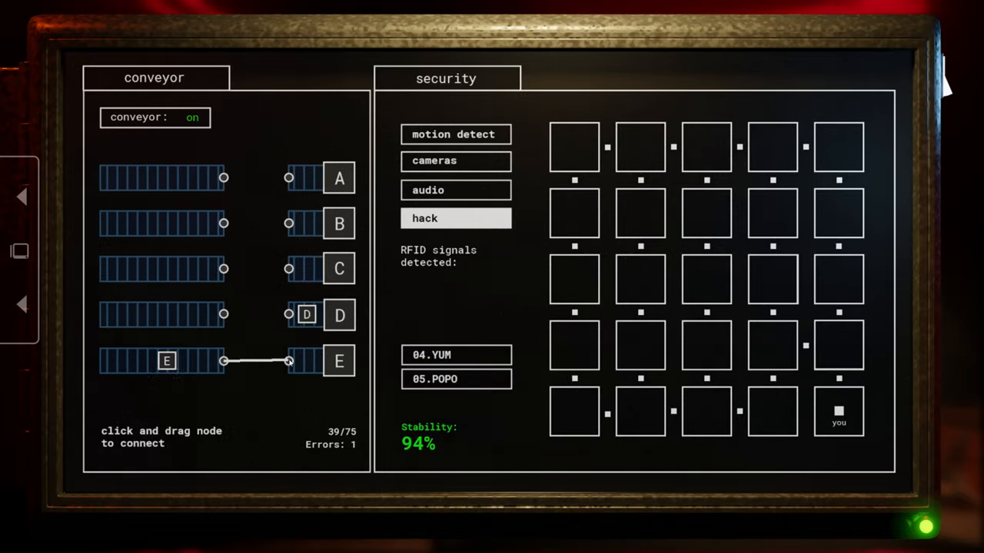
pyautogui.click(455, 161)
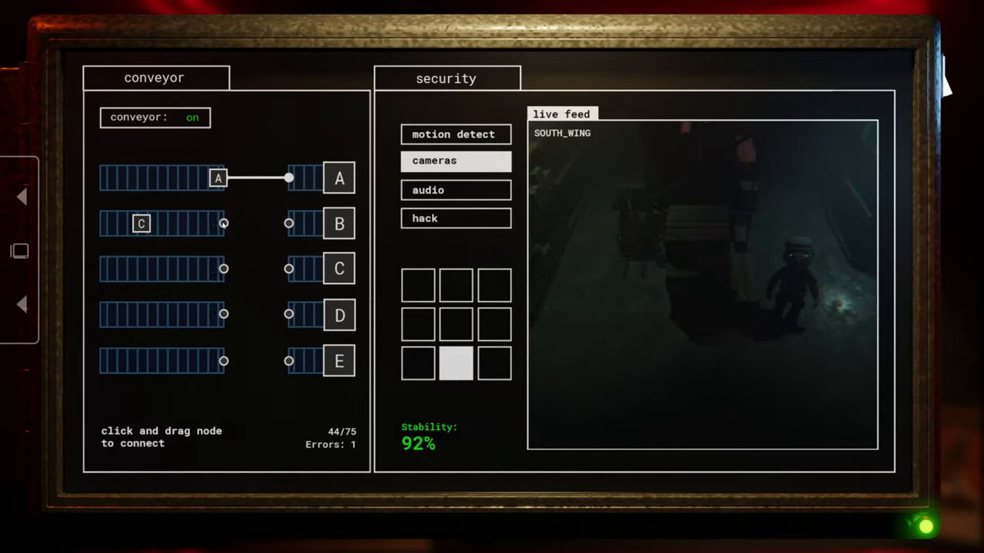
# Route two boxes including B to their chutes, then hack an animatronic into the top-left room
pyautogui.moveTo(224, 223); pyautogui.dragTo(288, 268)
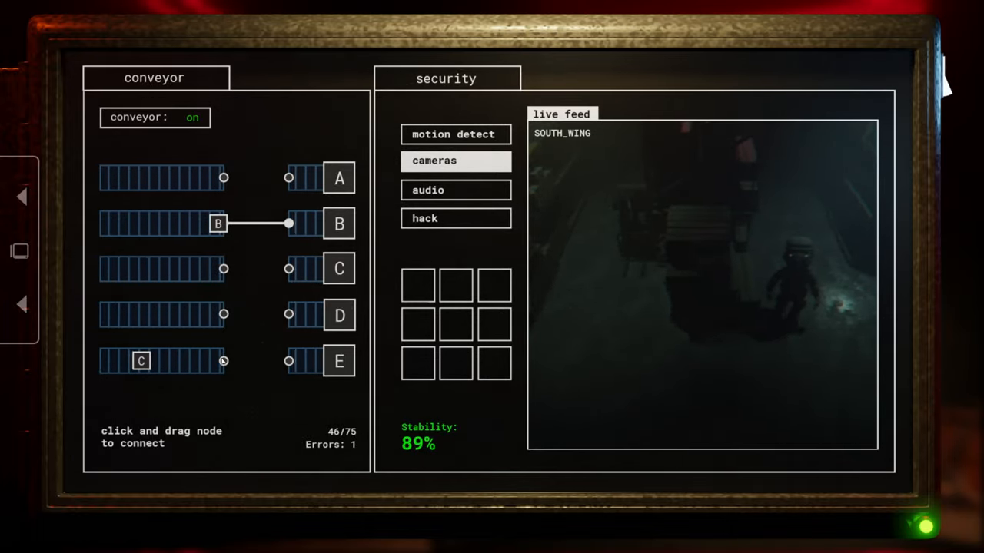
pyautogui.moveTo(223, 361); pyautogui.dragTo(288, 269)
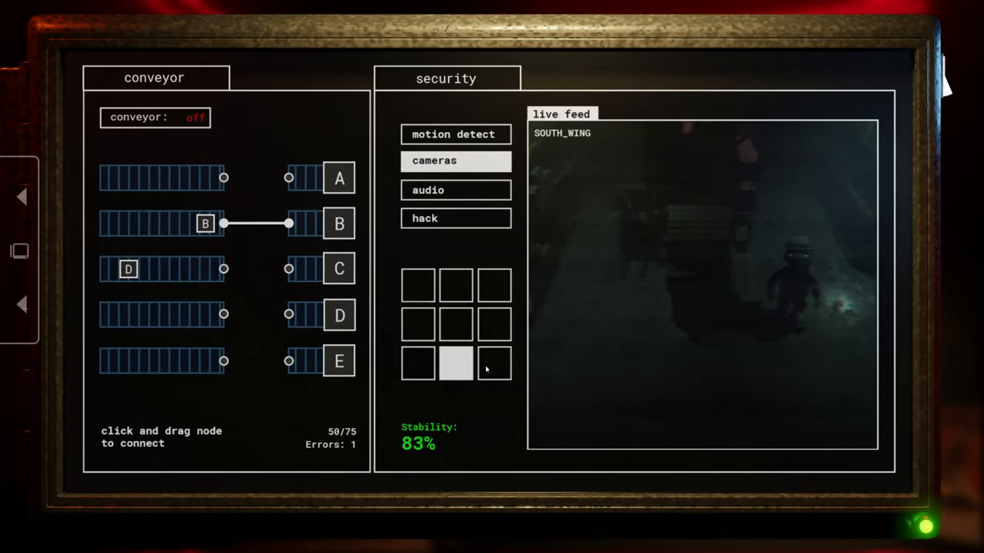
pyautogui.click(456, 284)
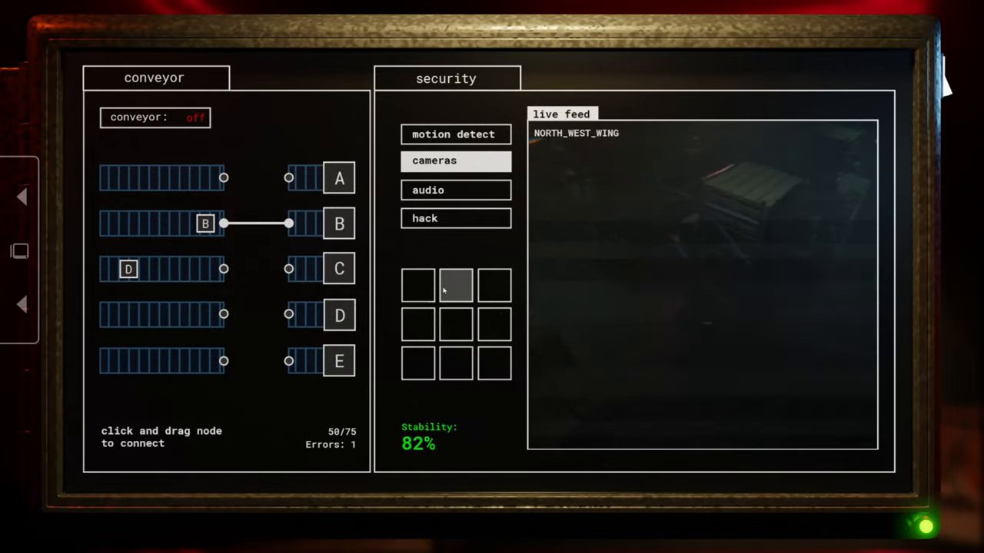
pyautogui.click(456, 364)
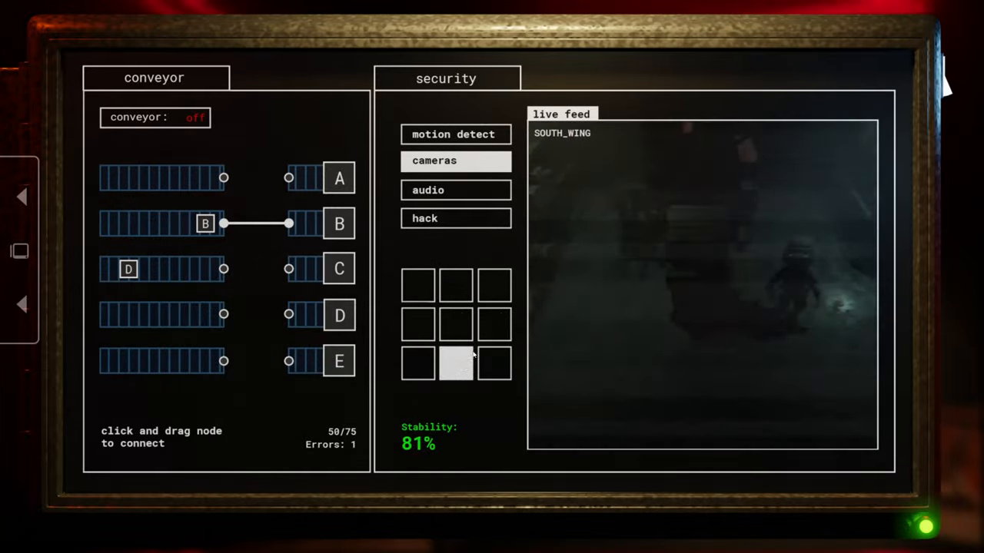
pyautogui.click(455, 285)
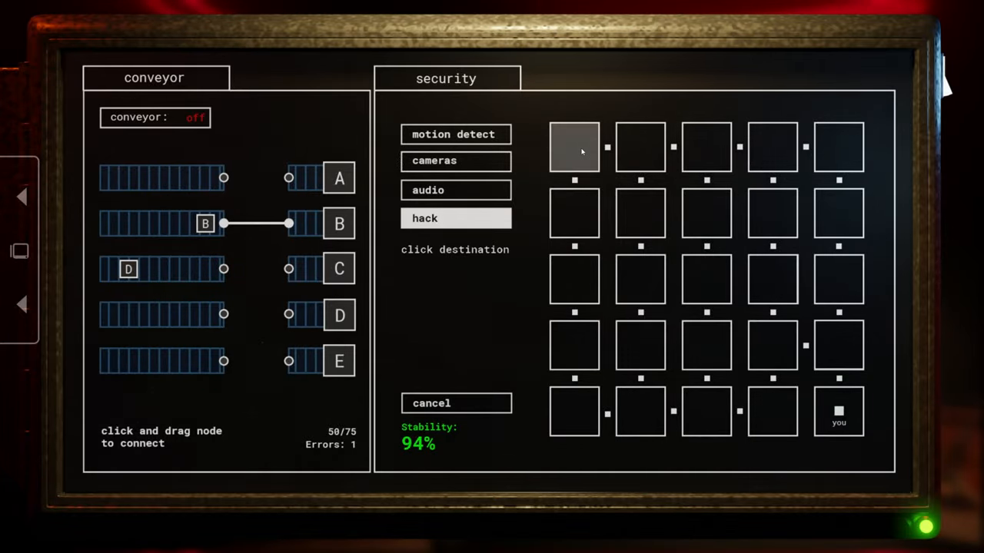
pyautogui.click(574, 146)
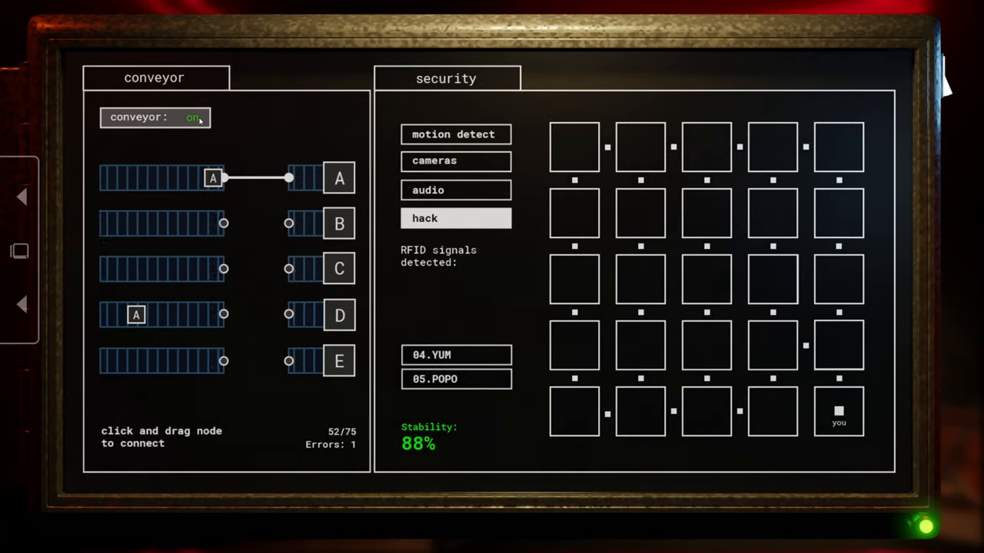
# Stop the conveyor and try twice to hack YUM's RFID signal
pyautogui.click(433, 160)
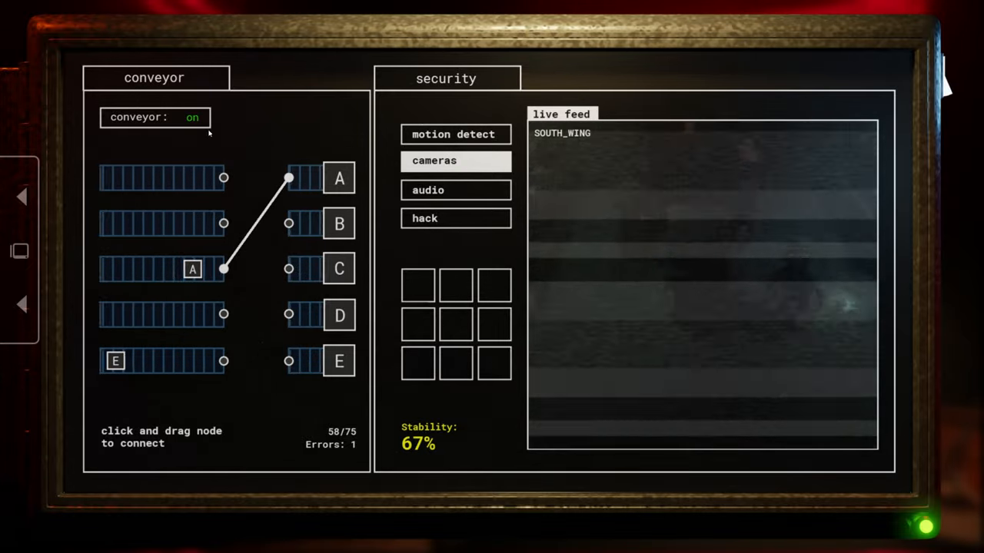
pyautogui.click(494, 284)
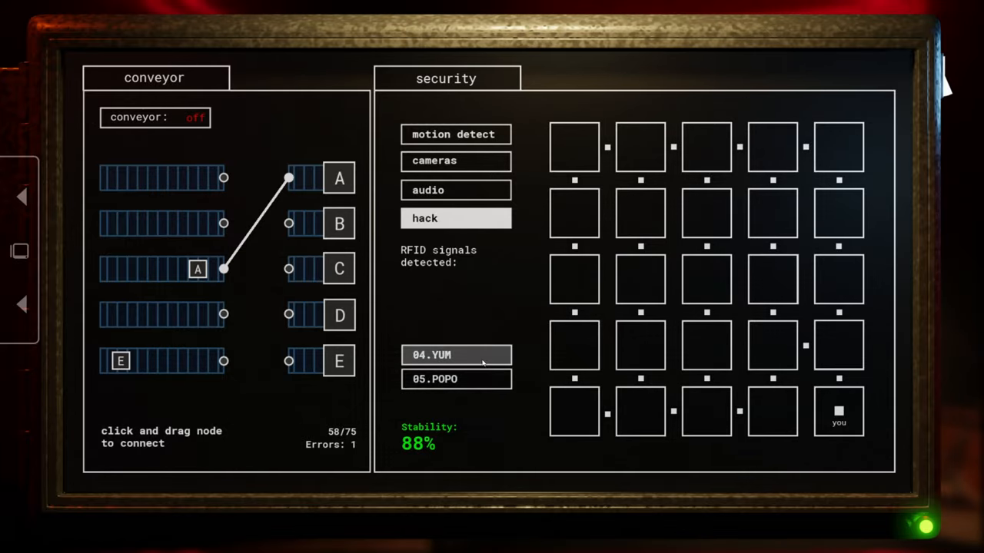
pyautogui.click(455, 355)
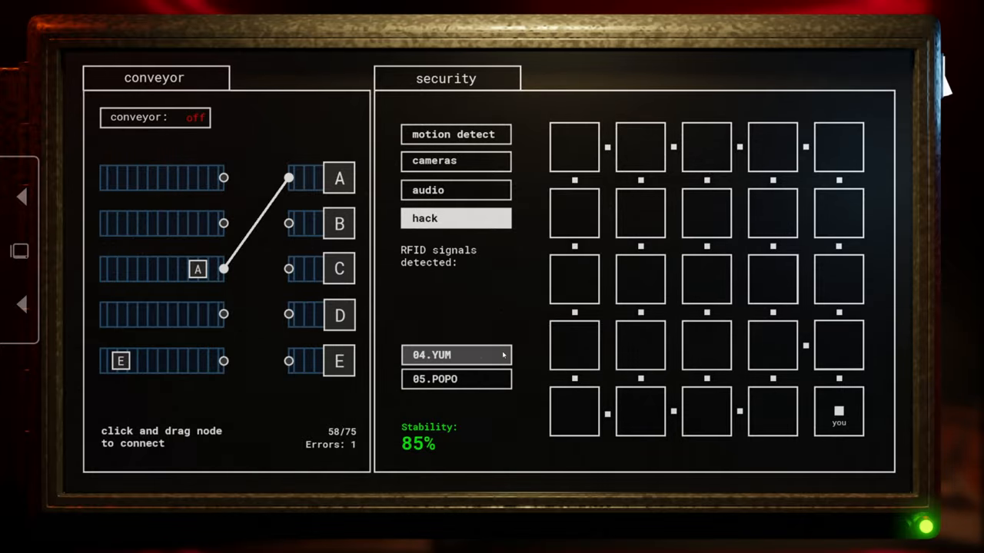
pyautogui.click(455, 218)
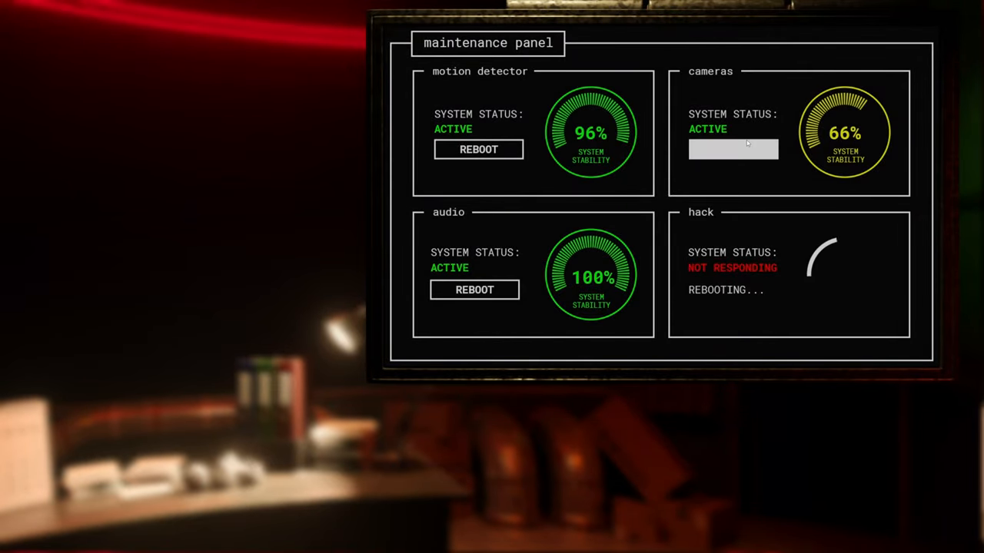
# Reboot the camera system on the maintenance panel until stability reaches 97%
pyautogui.click(732, 150)
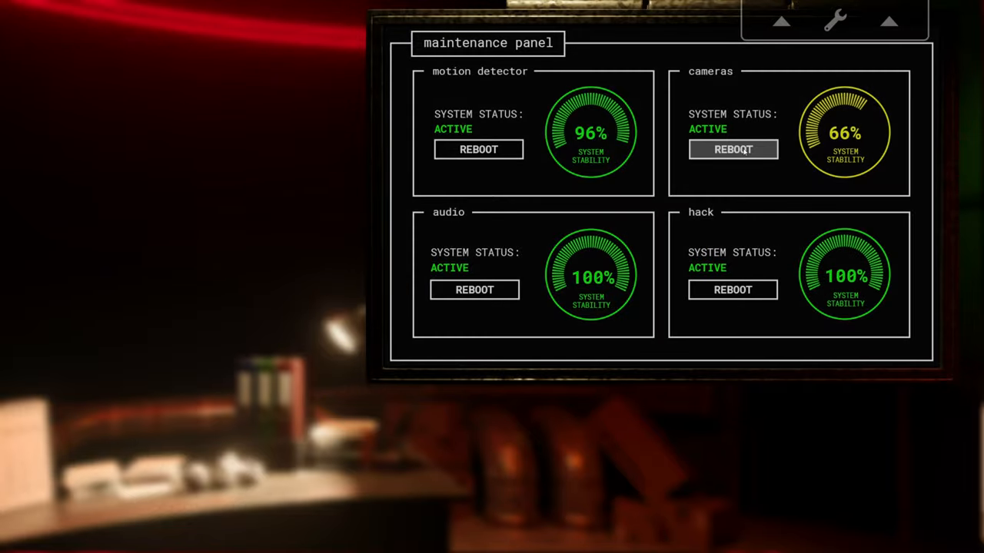
pyautogui.click(732, 149)
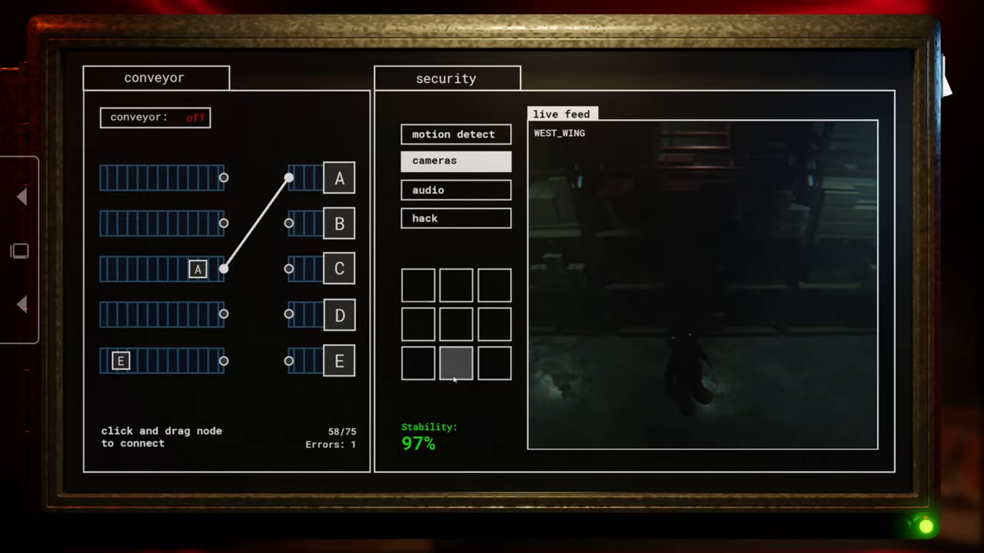
# View the north wing feed, then reboot the unresponsive hack system
pyautogui.click(456, 284)
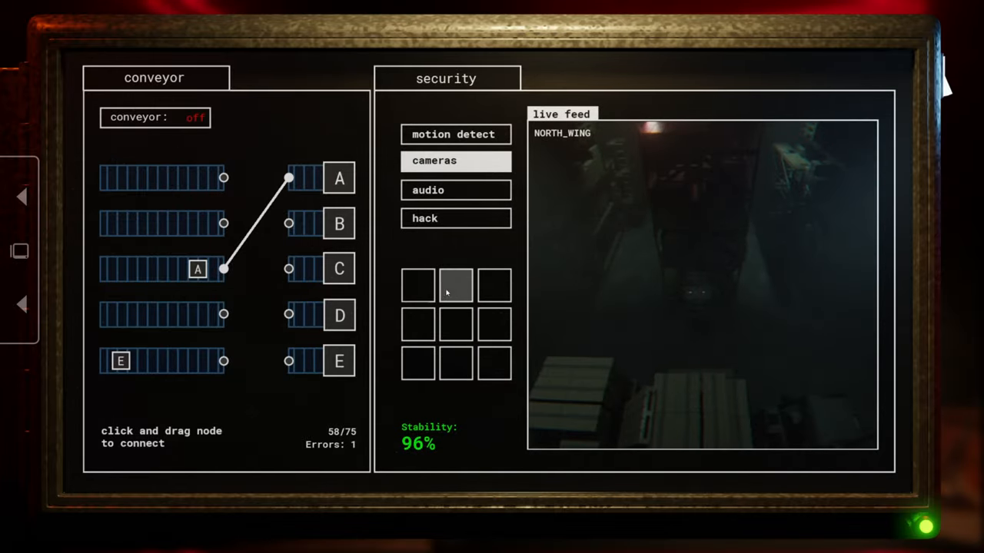
pyautogui.click(455, 218)
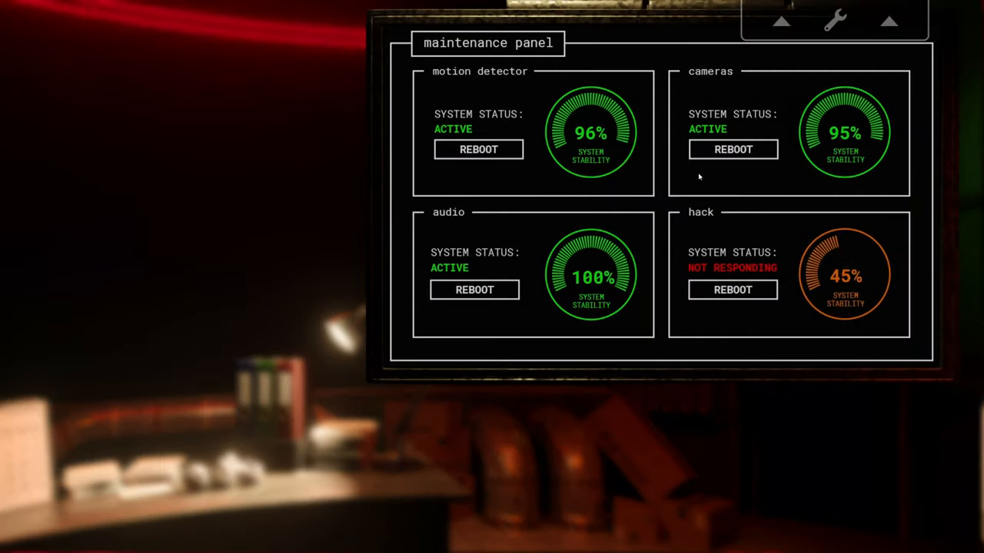
pyautogui.click(732, 290)
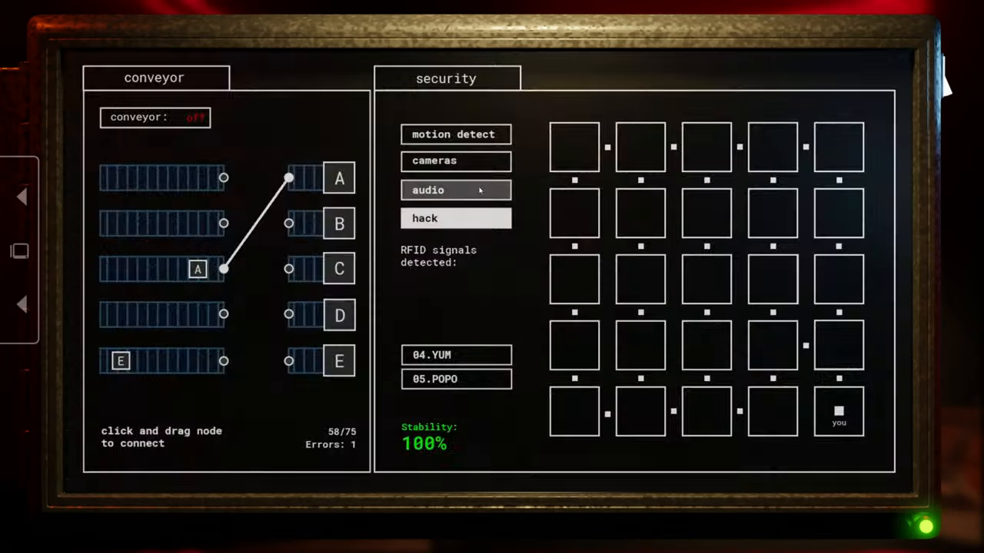
# Check the south, east and north-west wing cameras, then play a lure in the top-left rooms
pyautogui.click(455, 160)
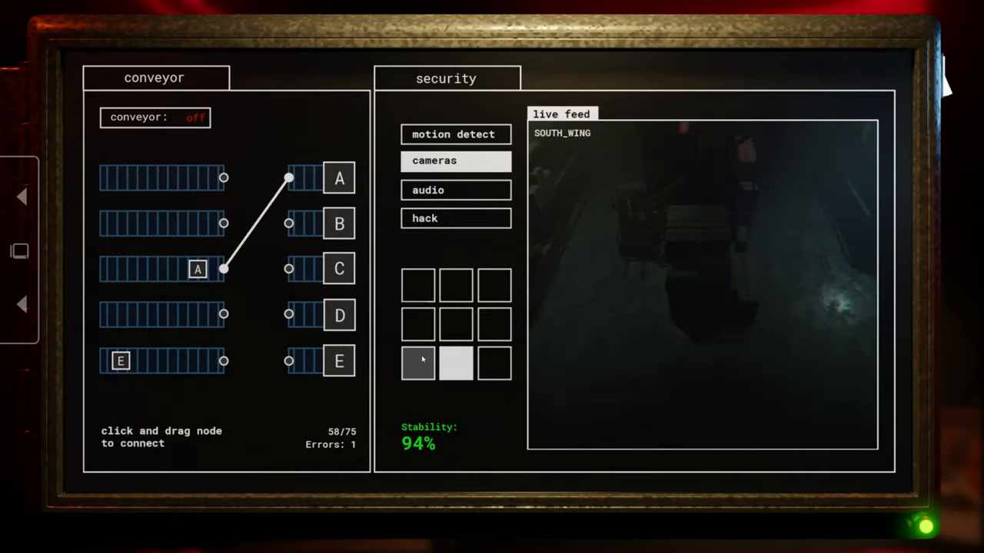
pyautogui.click(494, 323)
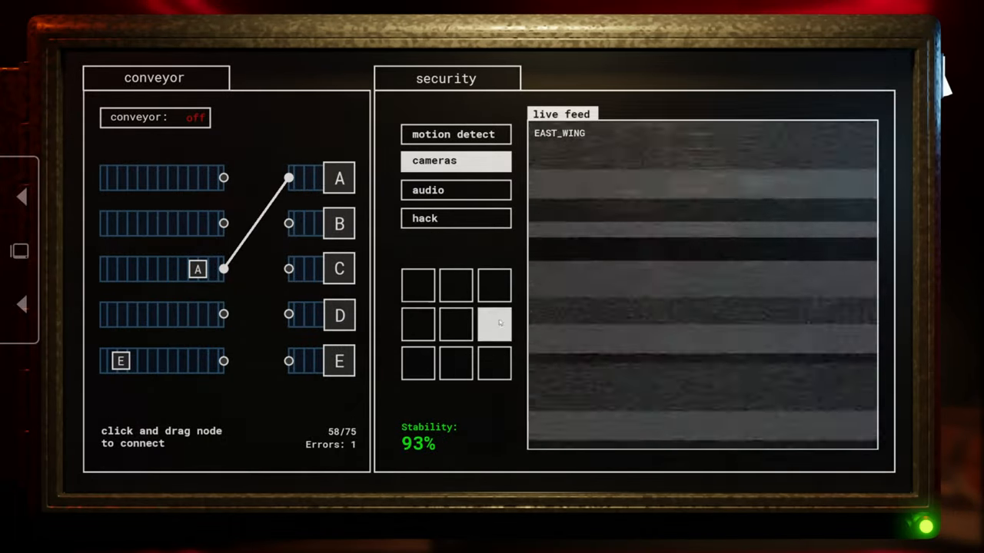
pyautogui.click(418, 285)
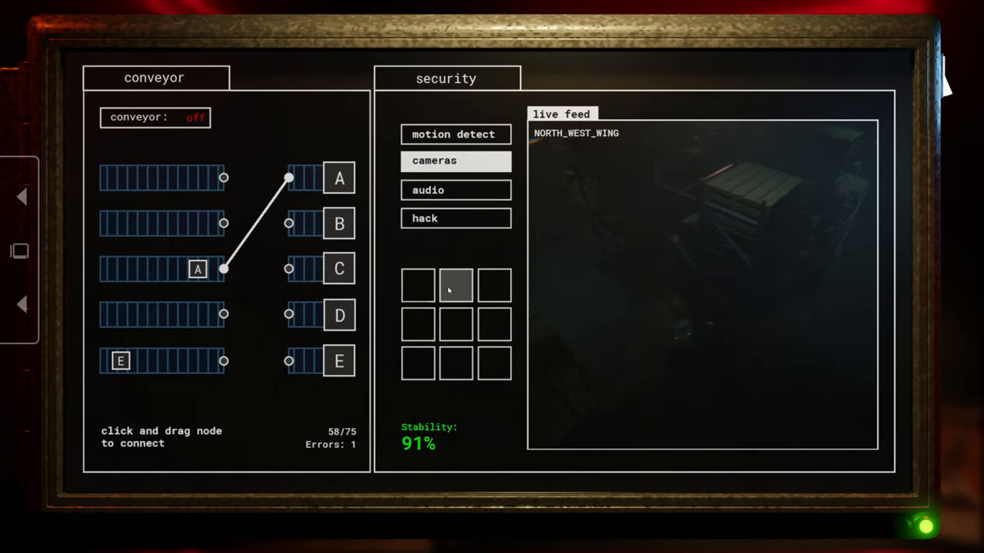
pyautogui.click(455, 189)
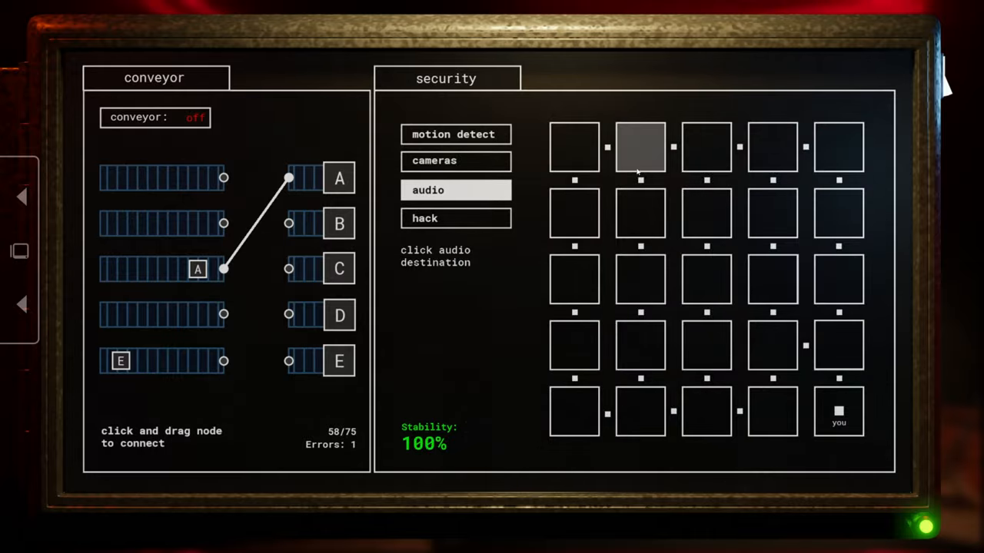
pyautogui.click(640, 146)
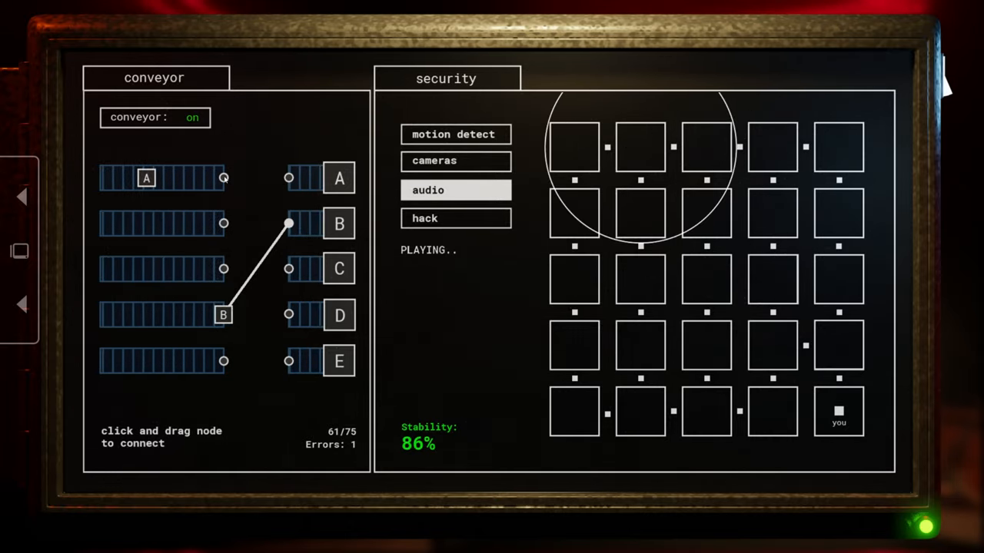
# Route the top and second lane boxes to destinations C and D, checking the north wing camera
pyautogui.moveTo(223, 178); pyautogui.dragTo(288, 177)
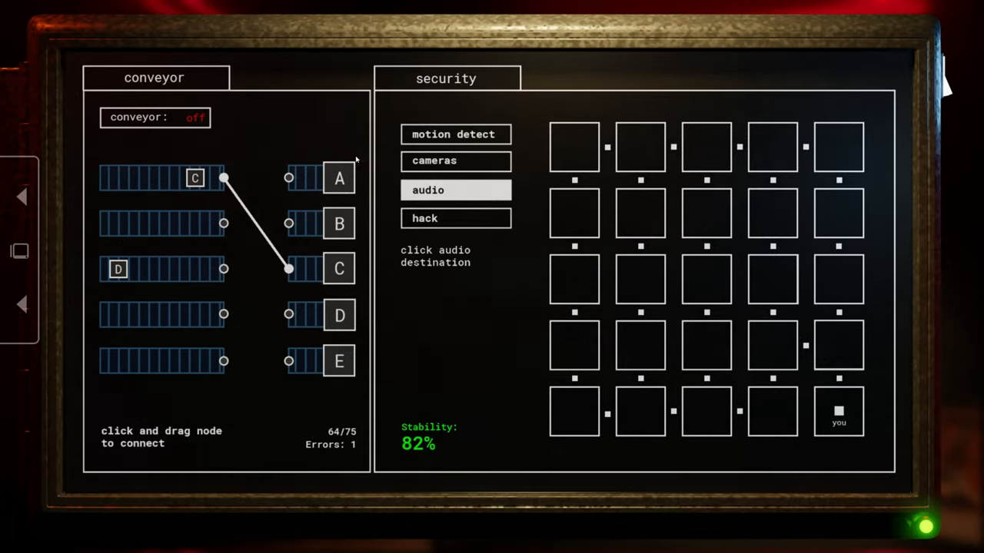
pyautogui.click(434, 160)
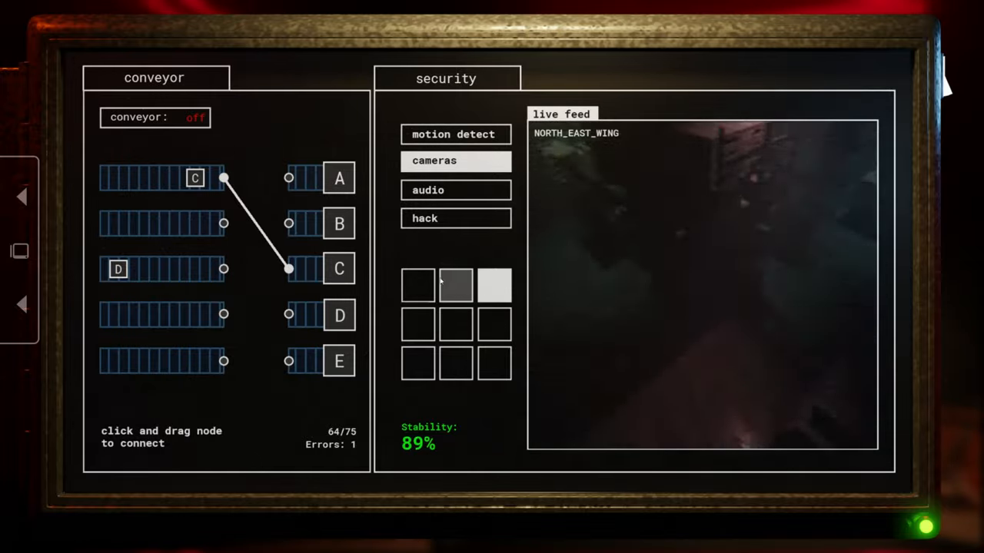
pyautogui.click(417, 285)
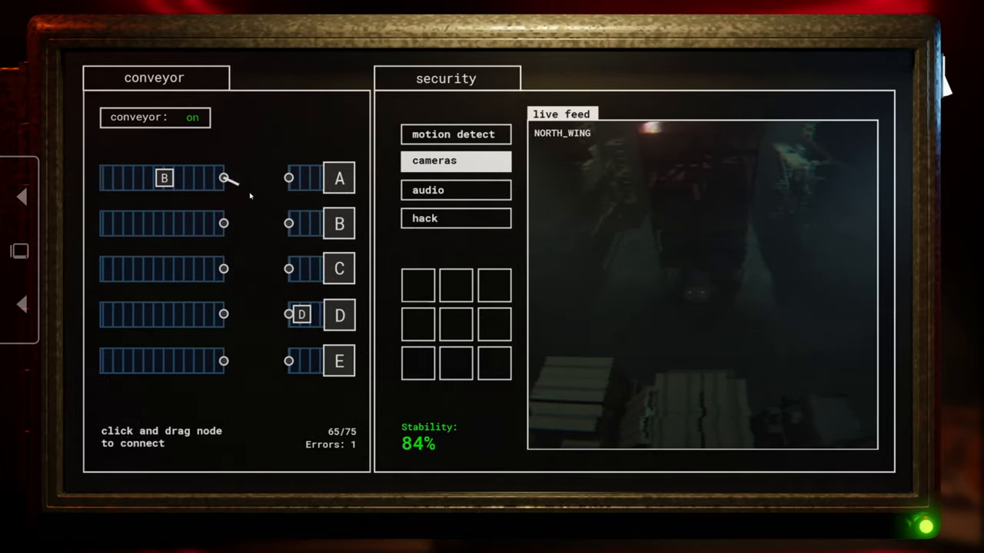
pyautogui.moveTo(223, 178); pyautogui.dragTo(288, 223)
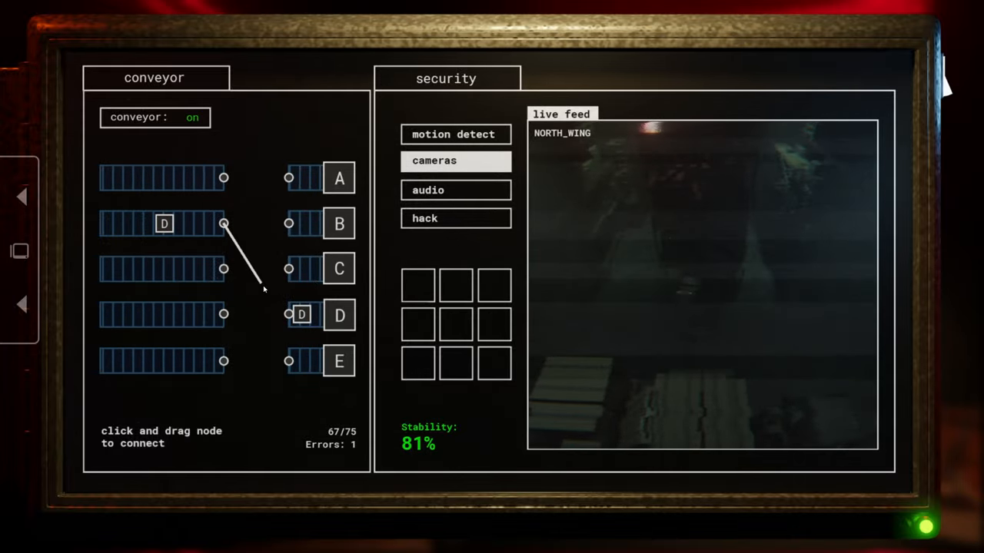
pyautogui.moveTo(223, 222); pyautogui.dragTo(288, 314)
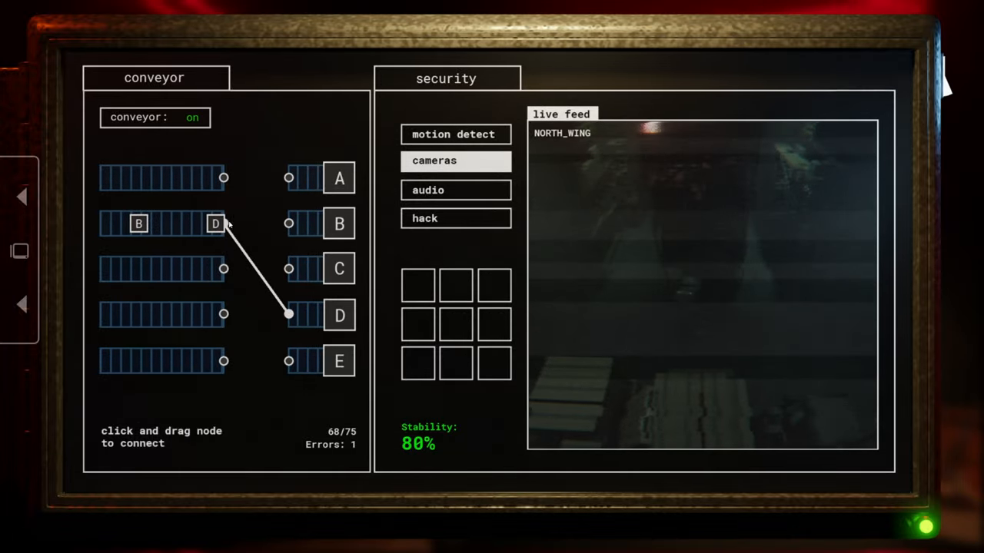
pyautogui.moveTo(223, 222); pyautogui.dragTo(288, 223)
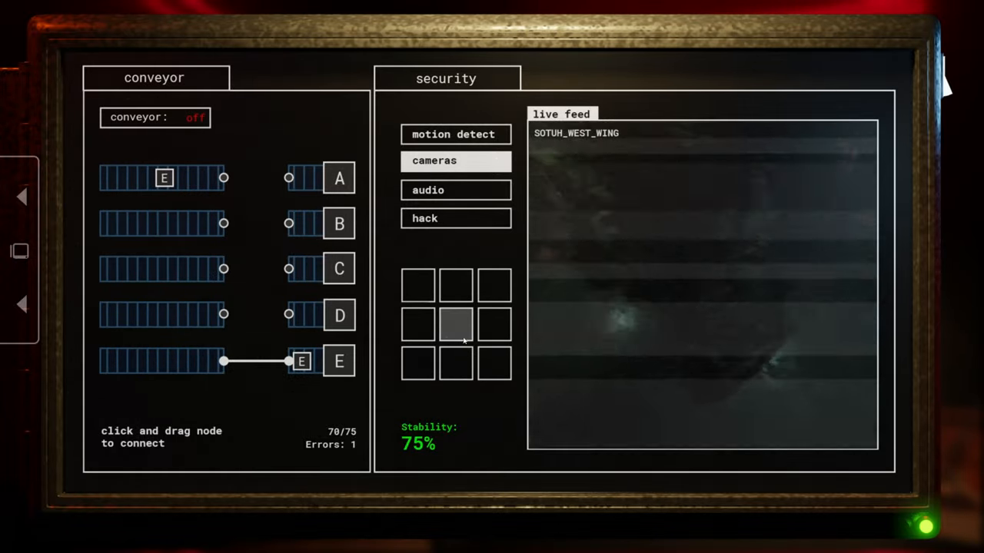
# Check the west and north wing cameras, then return to the audio lure map
pyautogui.click(418, 324)
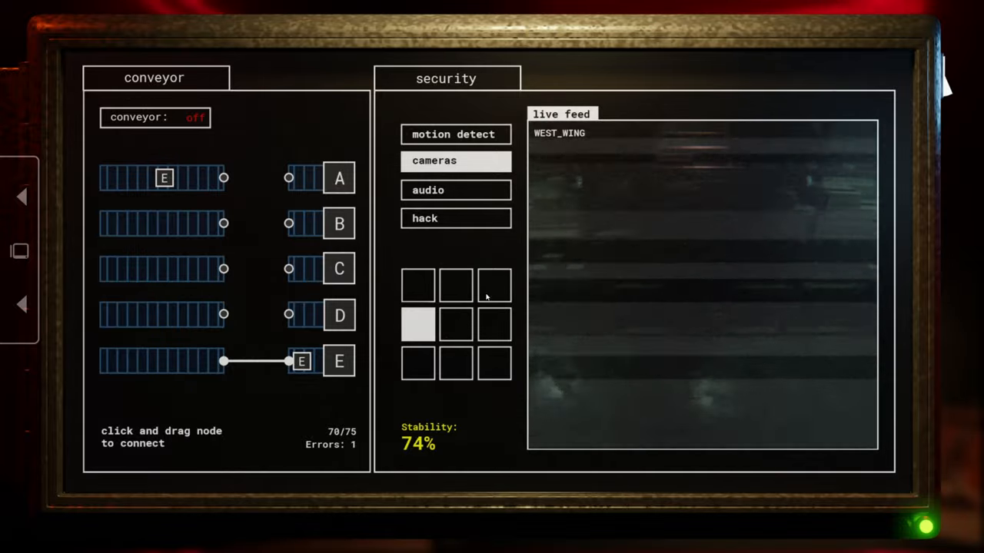
pyautogui.click(455, 285)
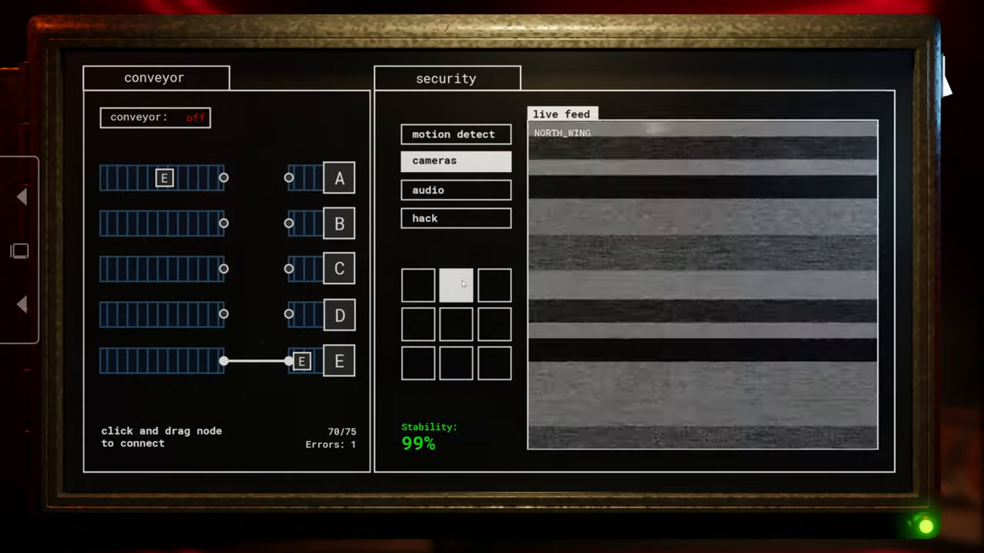
pyautogui.click(427, 190)
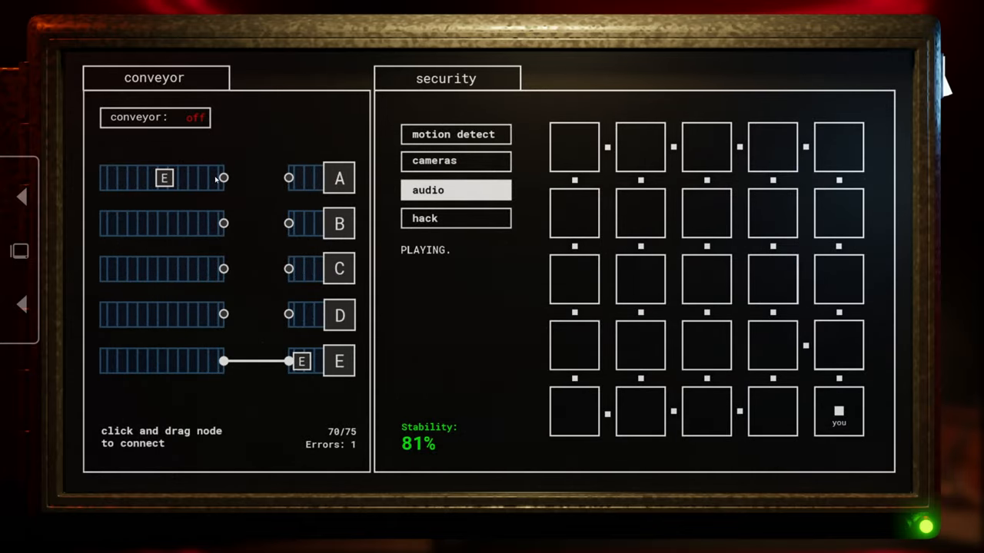
# Send the final box E to destination E, ending Night Shift #2 with 74 shipped
pyautogui.moveTo(223, 361); pyautogui.dragTo(223, 178)
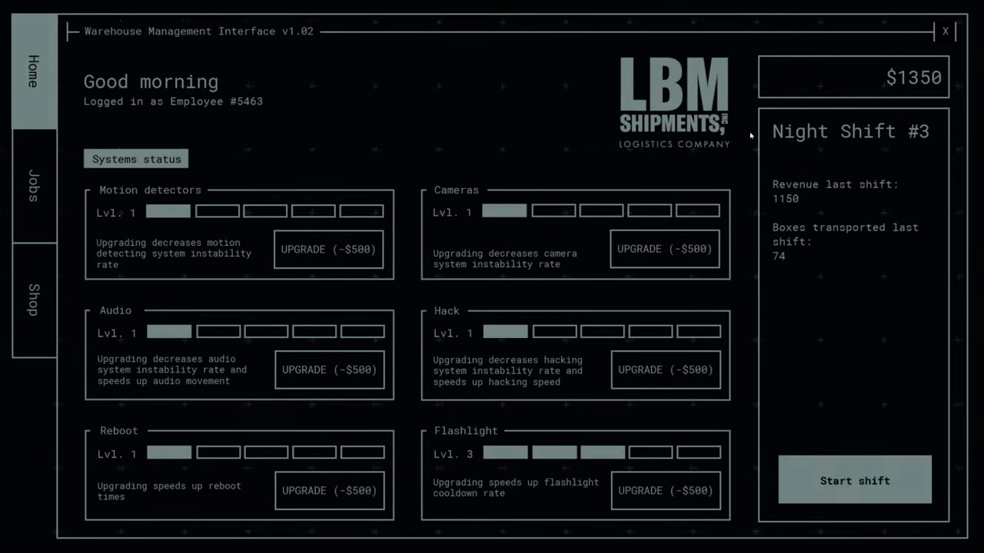
# Upgrade the flashlight to level 5 for $500, leaving $350
pyautogui.click(665, 490)
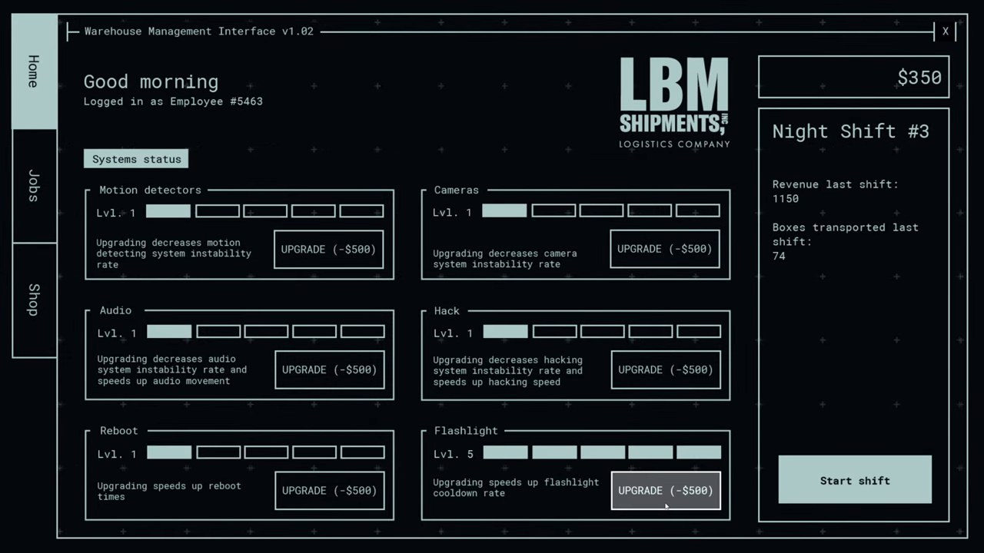